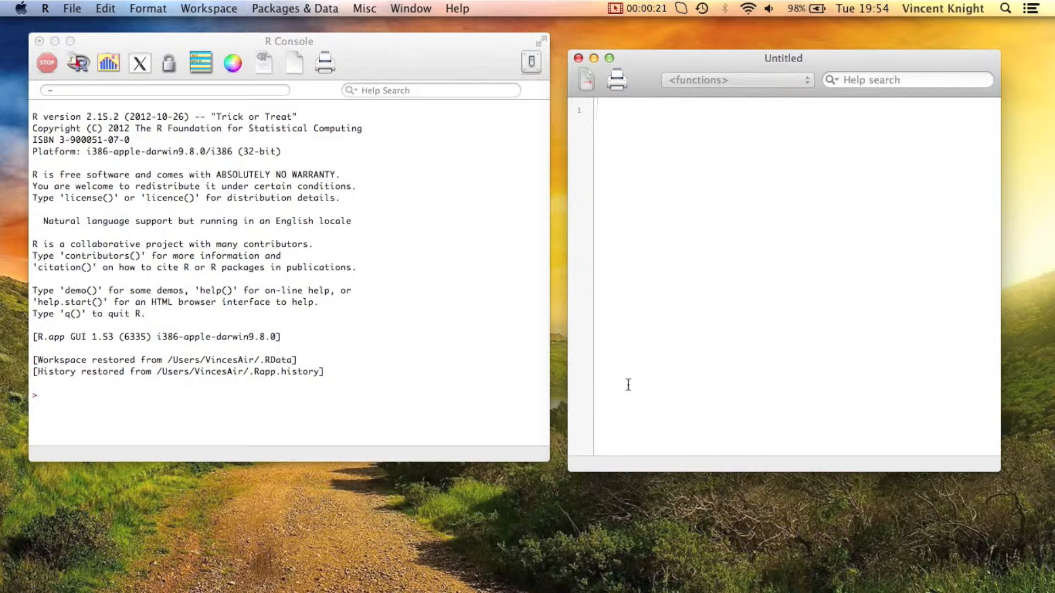
Print the MMM data frame of 13 people in the console by entering MMM
left_click(602, 111)
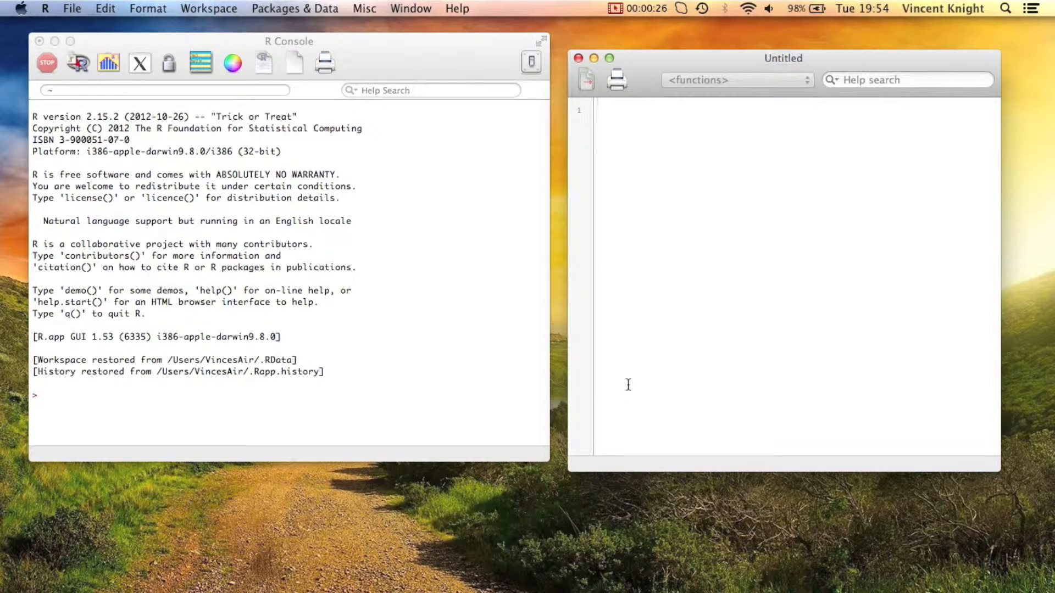
mouse_move(134, 501)
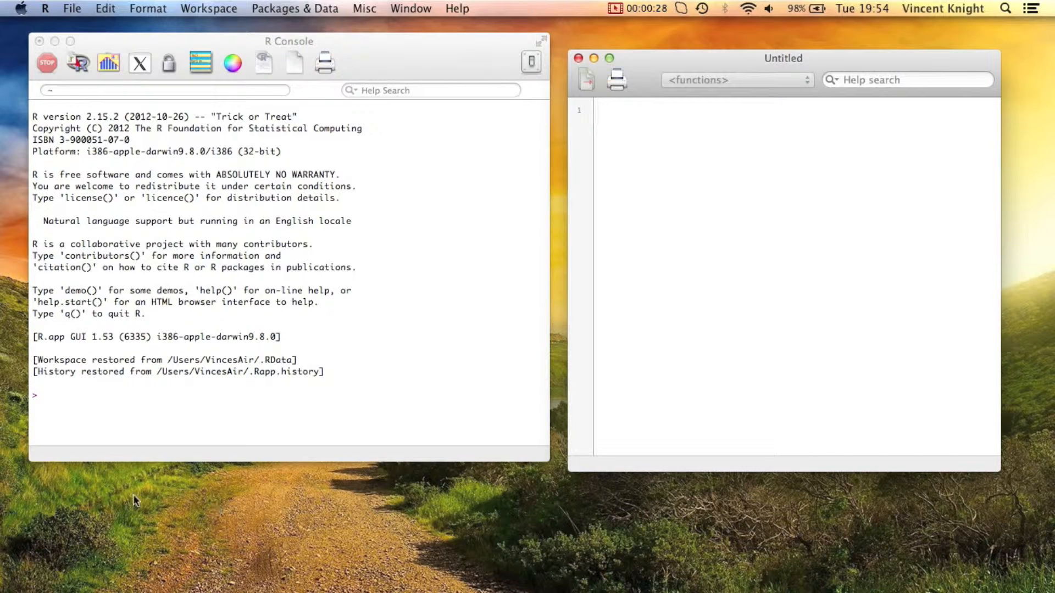
type("MMM")
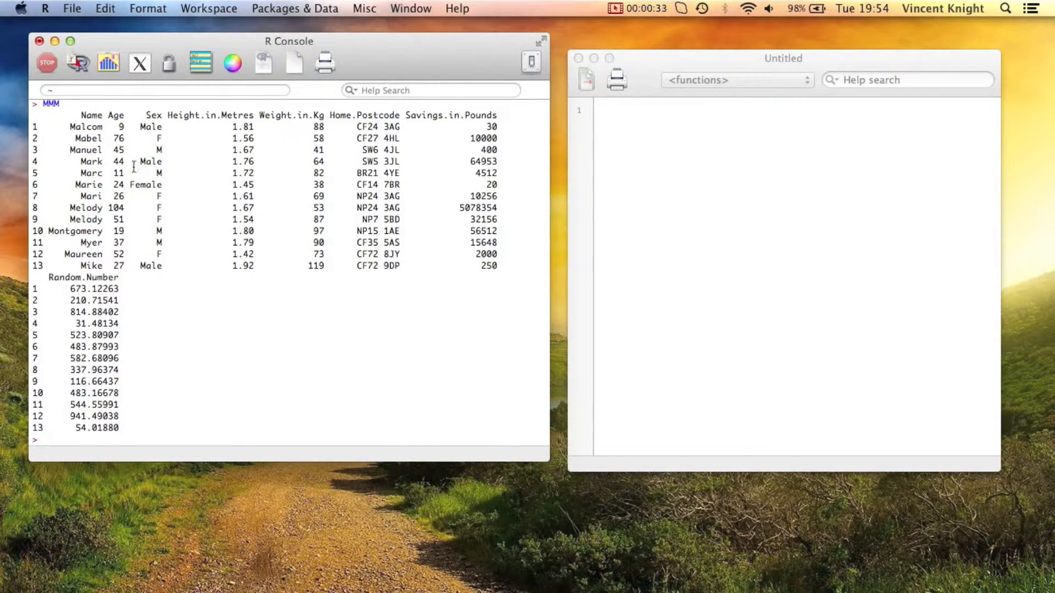
mouse_move(282, 465)
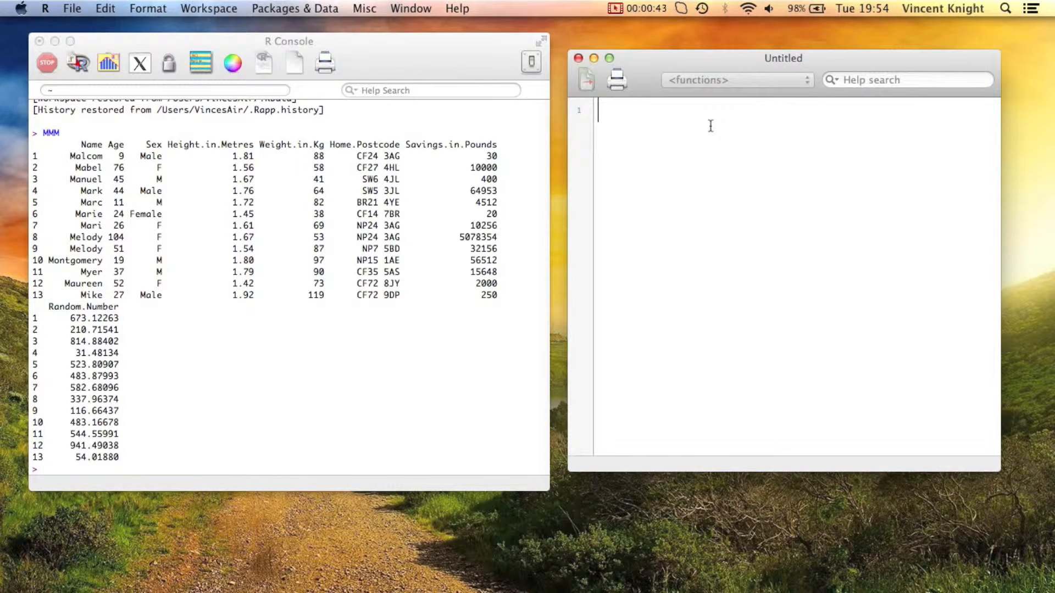
Run MMM[,sapply(MMM,is.numeric)] from script line 1, then begin line 2 with MMMnum
type("MMM[,")
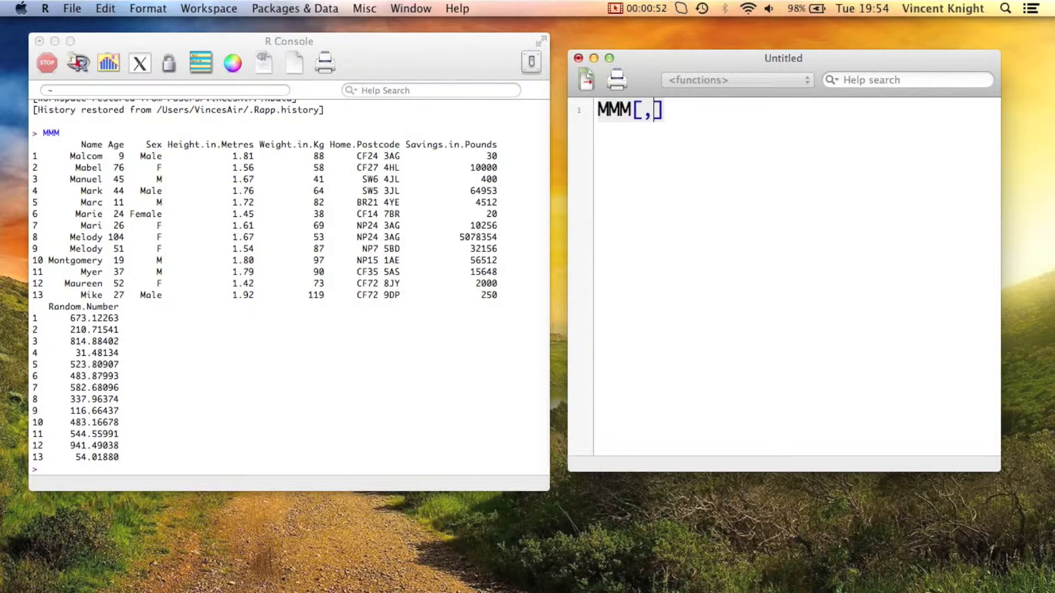
type("sap")
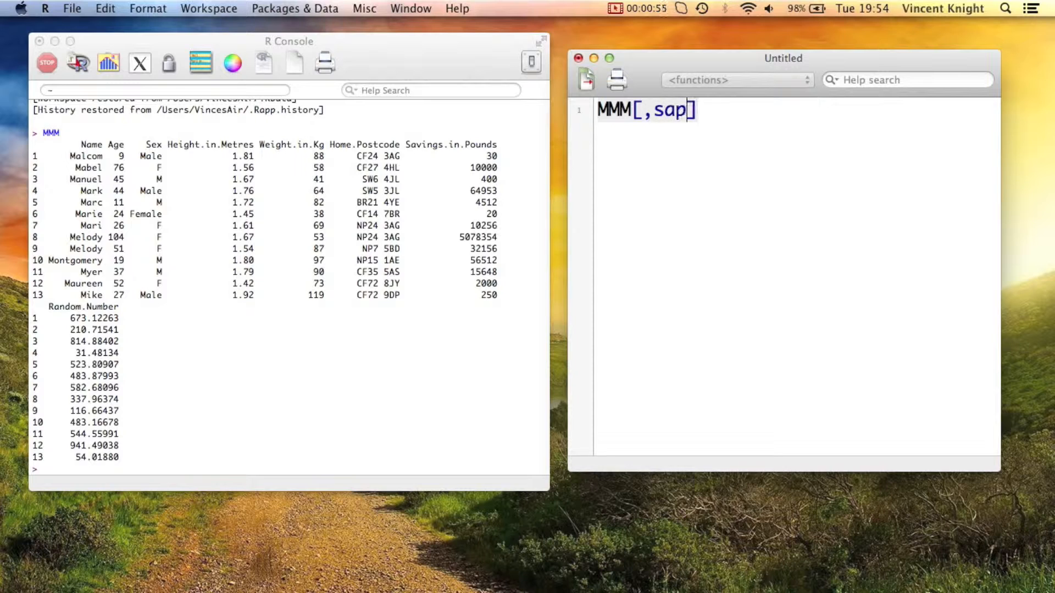
type("ply")
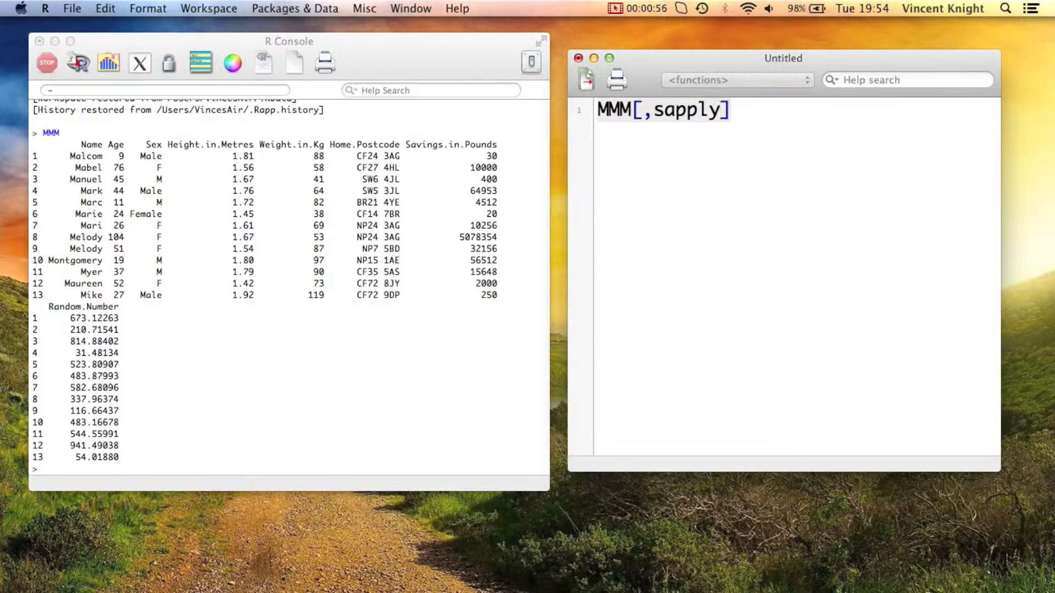
type("(MMM,")
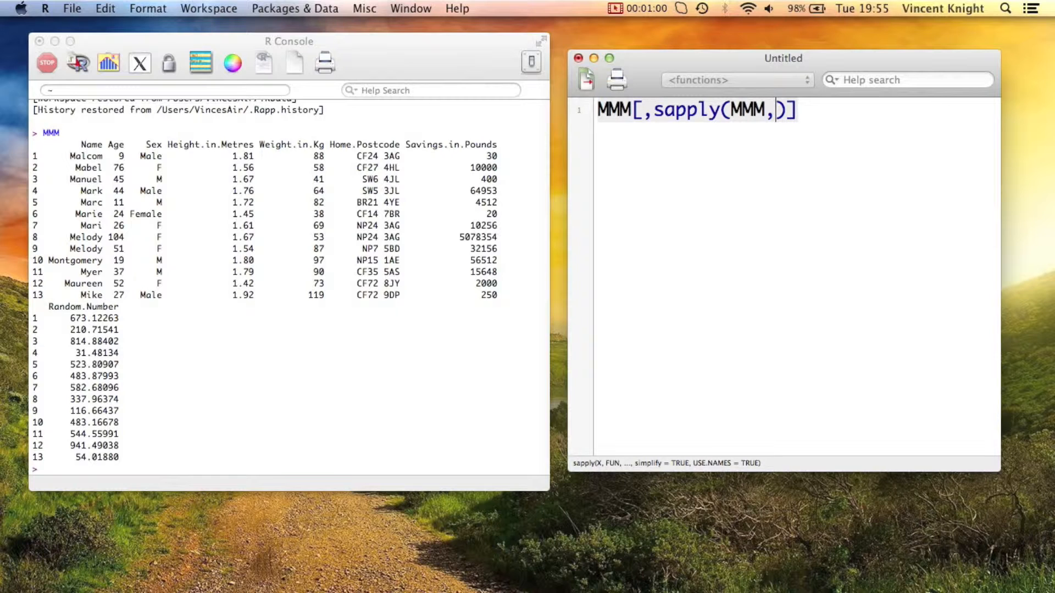
type("is.numer")
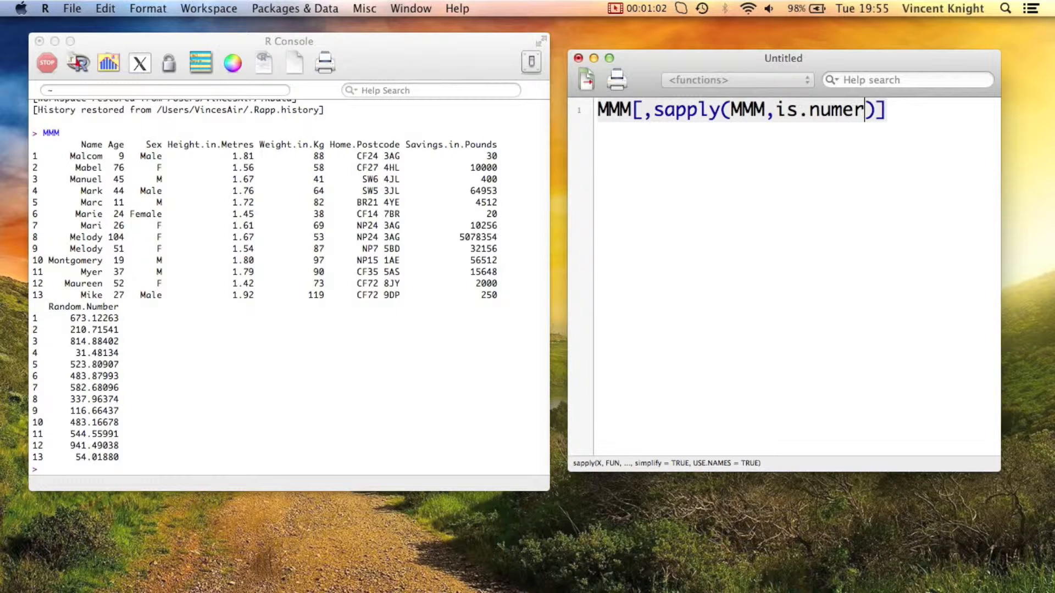
type("ic")
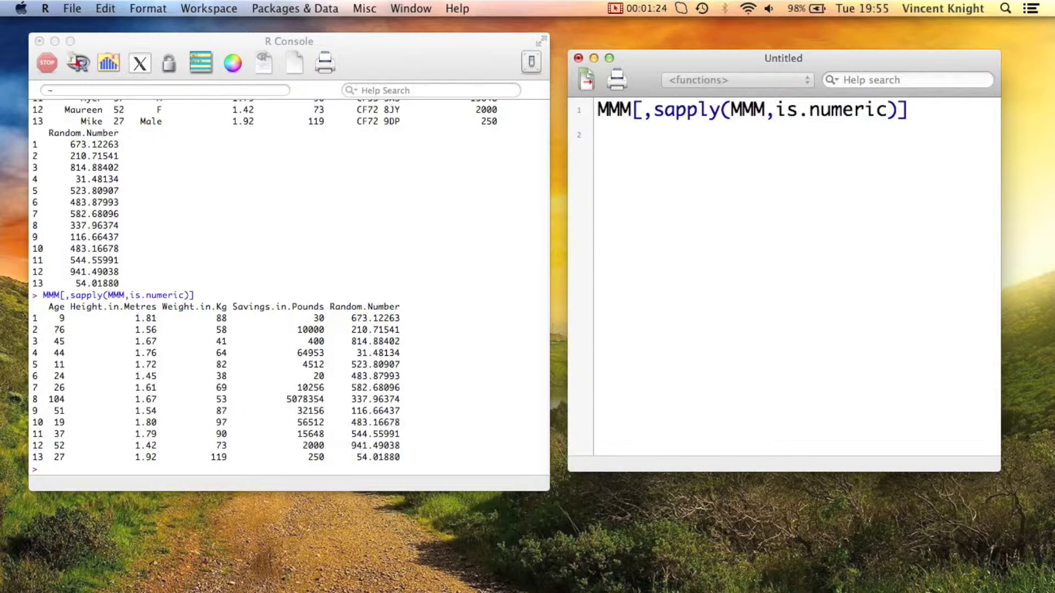
type("MMMnum<-")
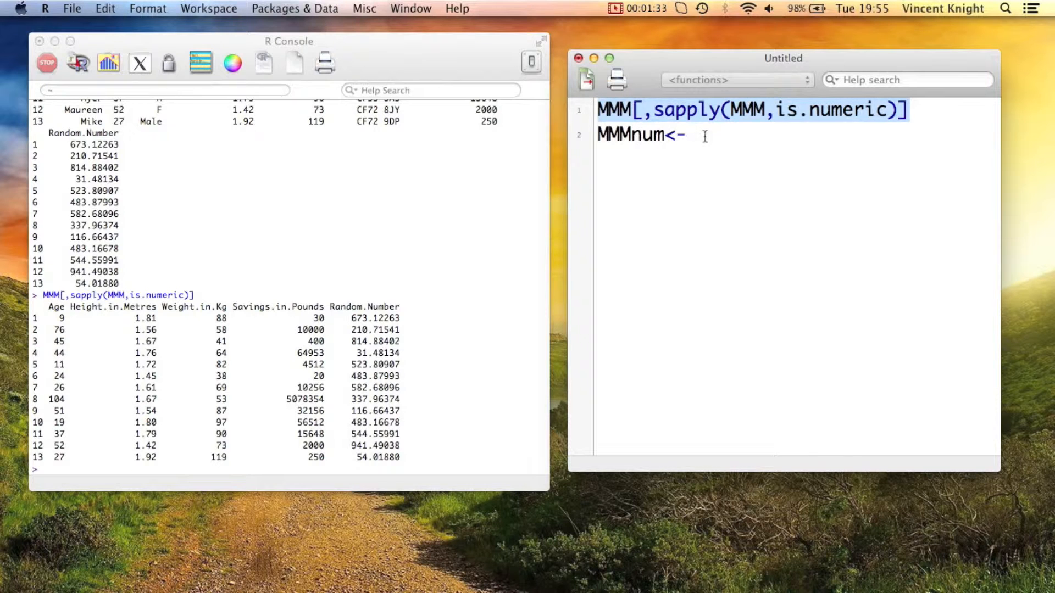
Assign MMM[,sapply(MMM,is.numeric)] to MMMnum and print MMMnum in the console
type("MMM[,sapply(MMM,is.numeric)]")
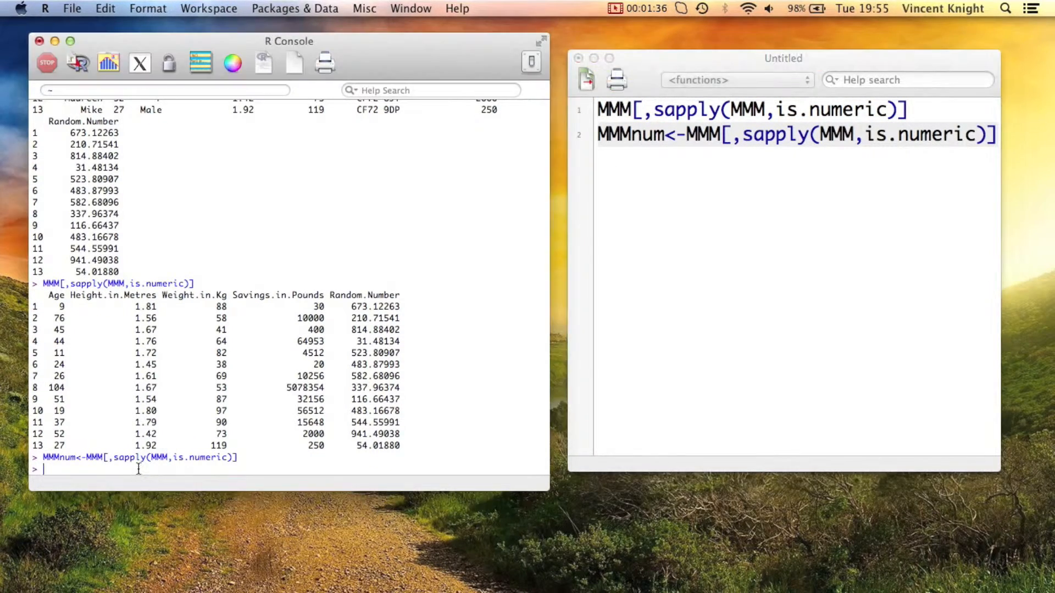
type("M")
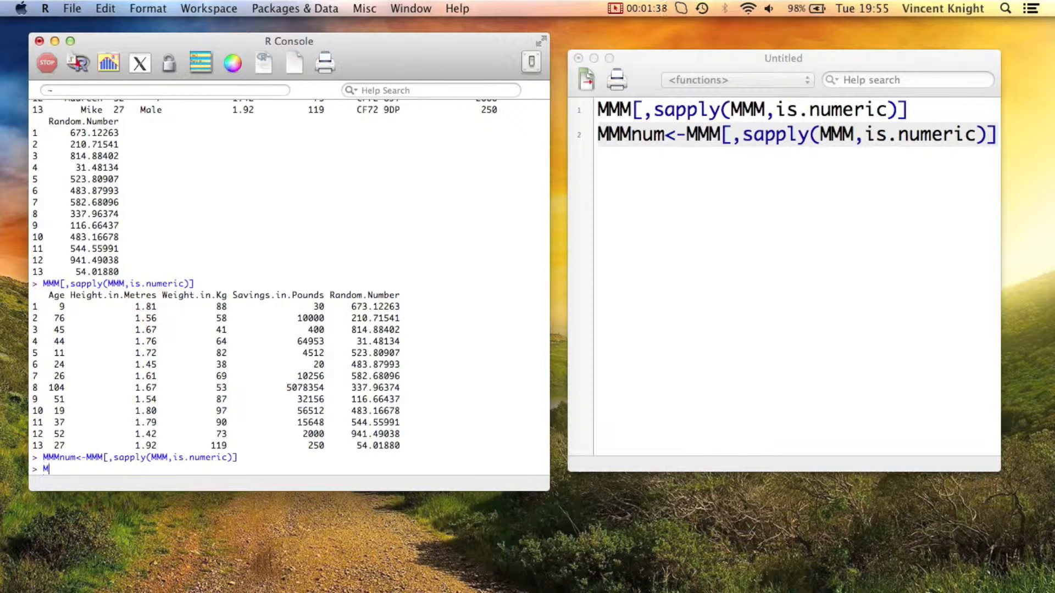
type("MMnum")
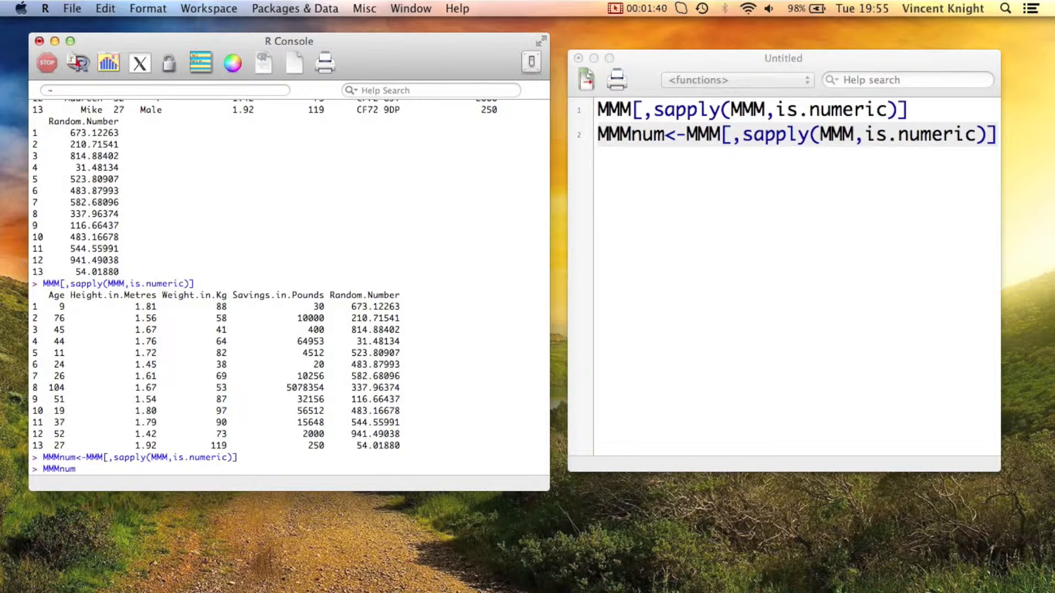
key("Return")
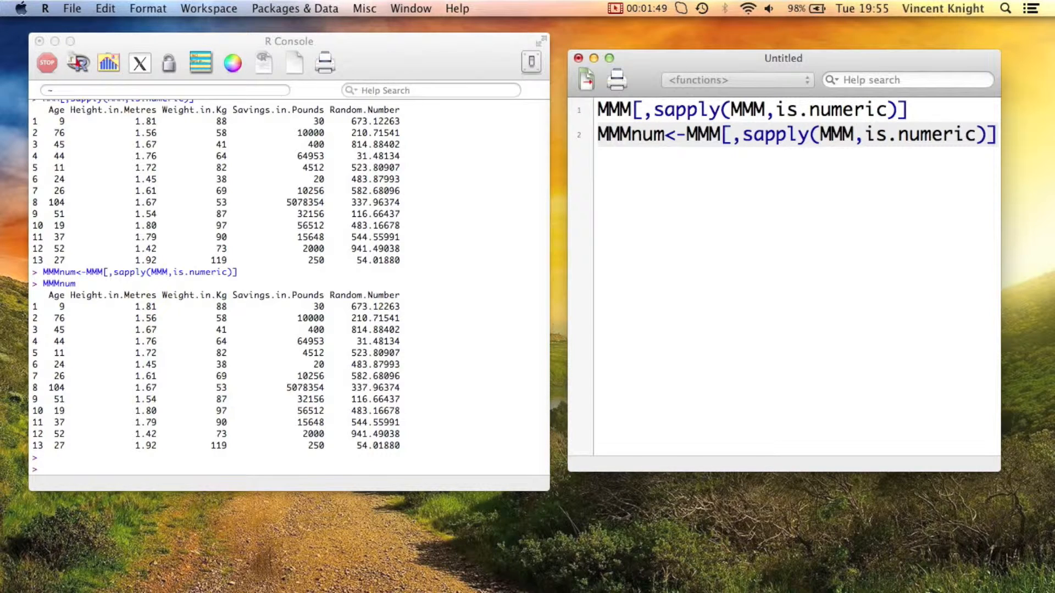
Compute cor(MMMnum) on script line 3 to show the five-by-five correlation matrix
type("cor")
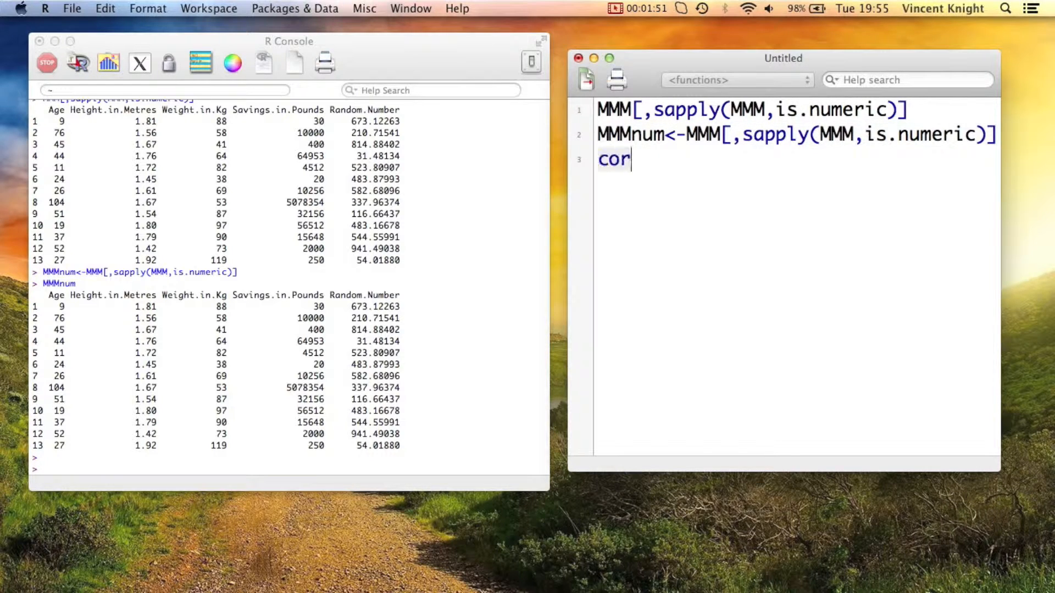
type("(")
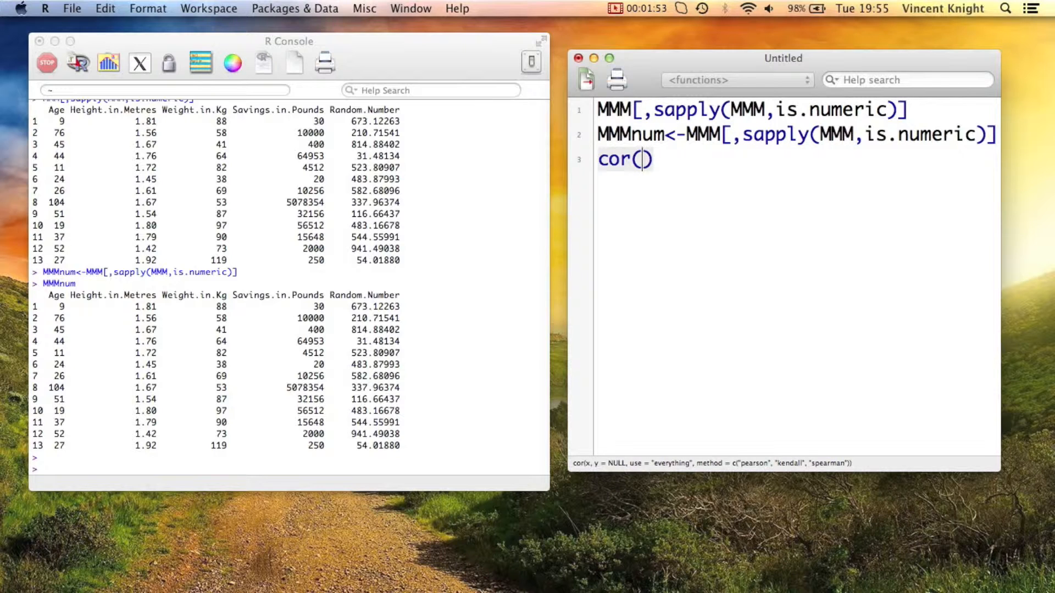
type("MMMnum")
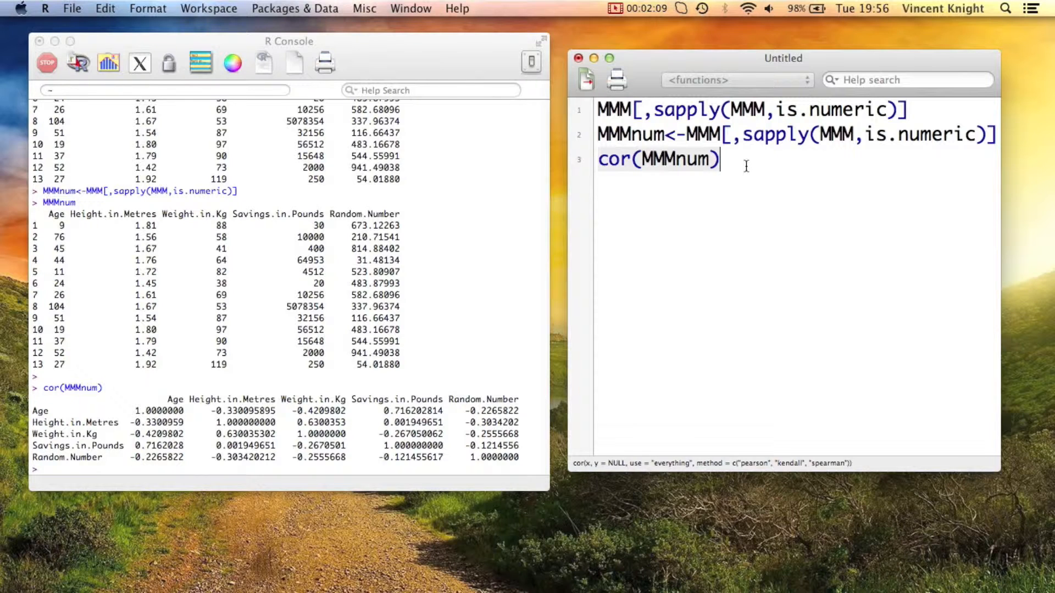
type("c")
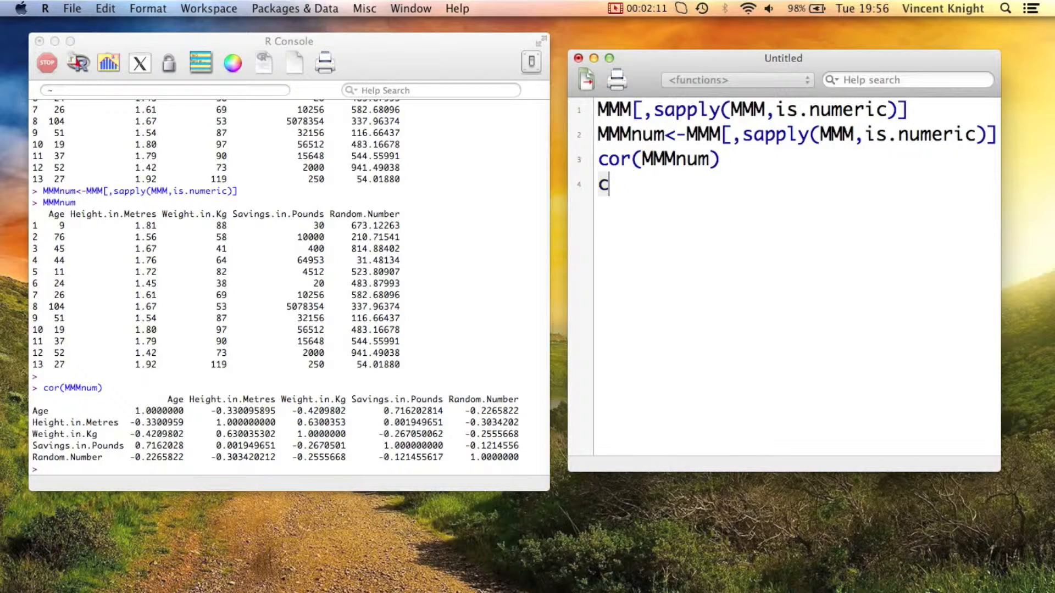
Run cor.test(MMM$Age,MMM$Height.in.Metres), giving r = -0.33 and p-value 0.2707
type("or.test(")
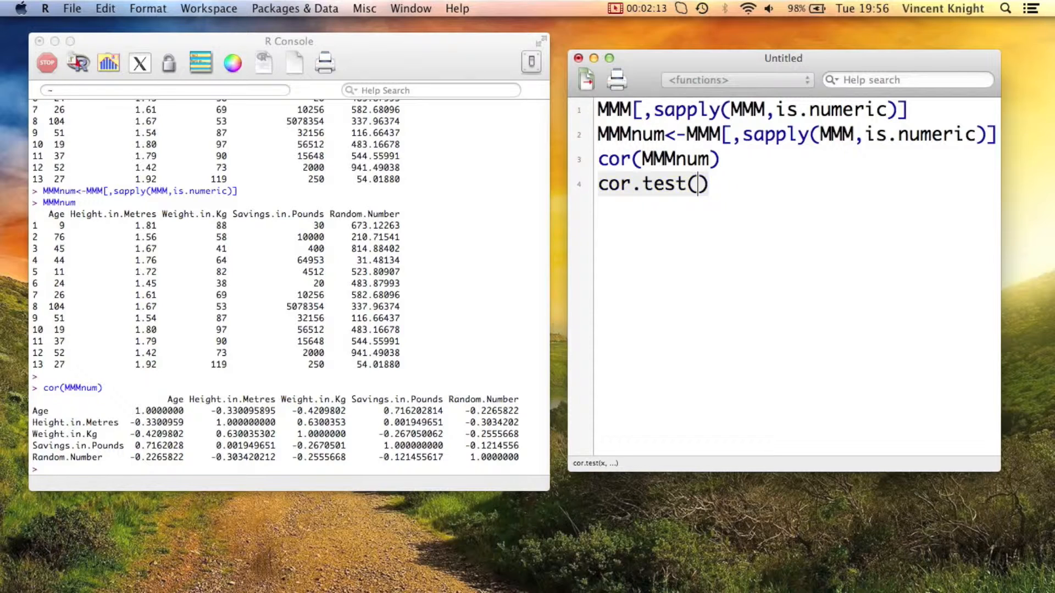
type("MMM$")
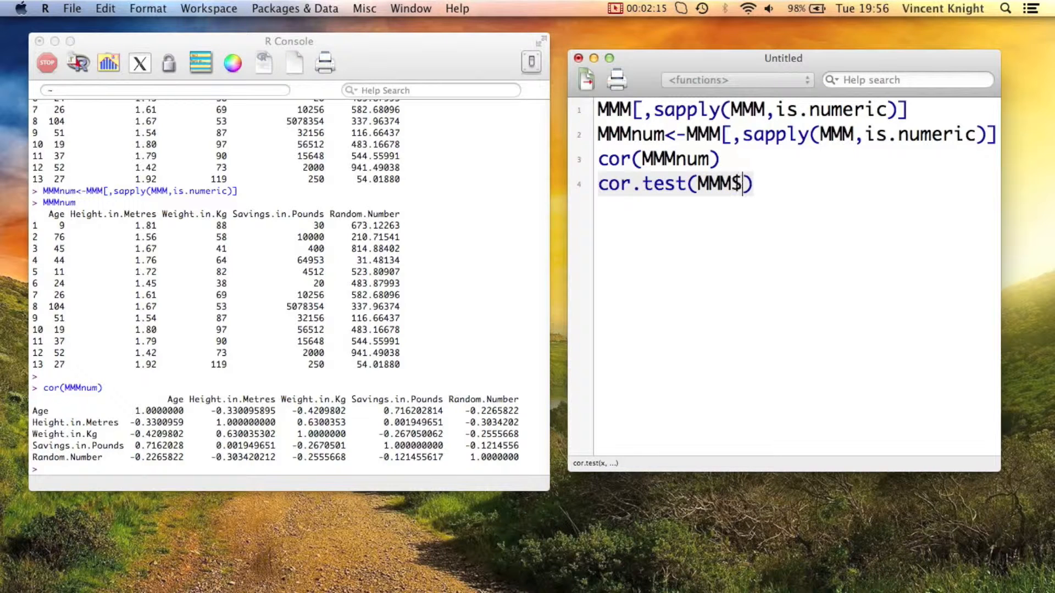
type("Age")
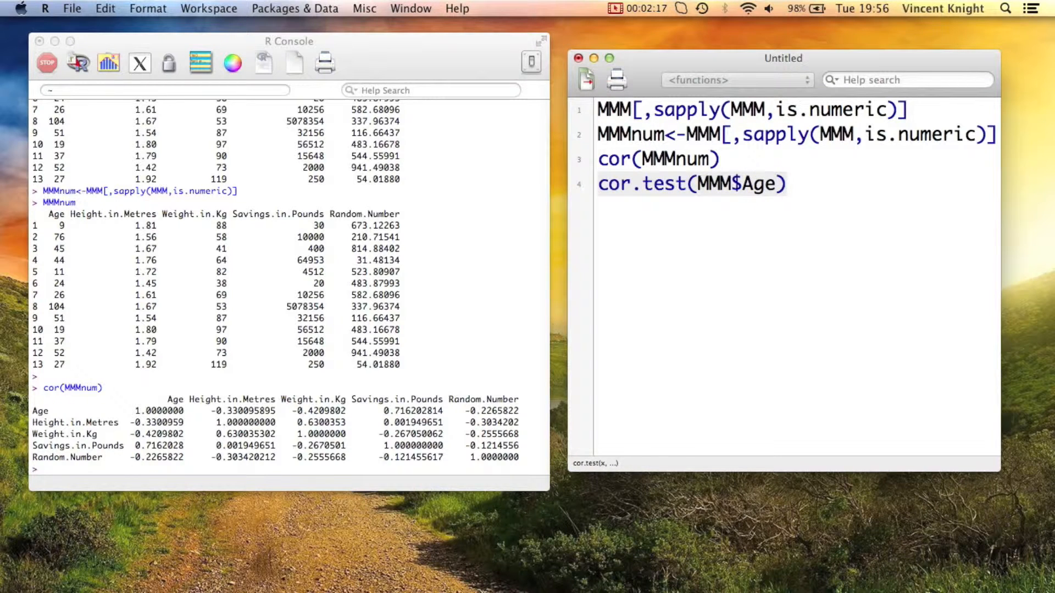
type(",MMM$Height.in.")
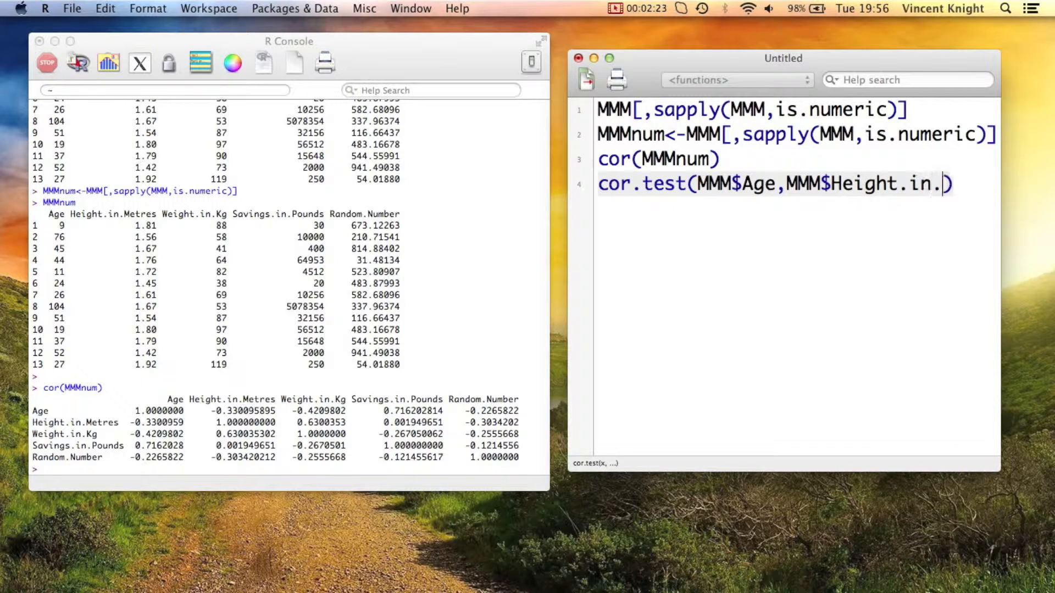
type("Metres")
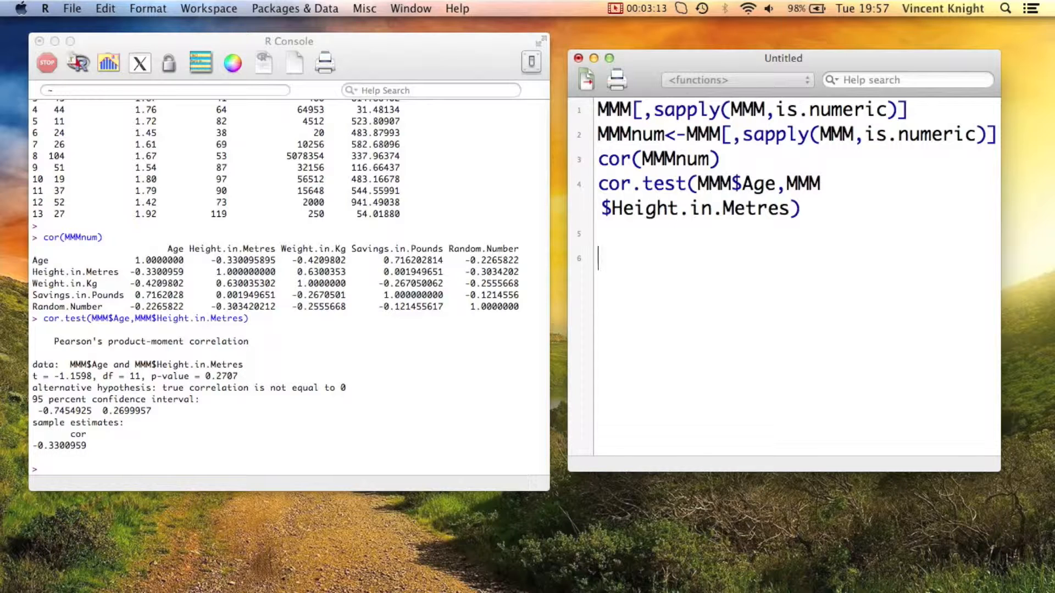
Type install.packages("H...") on script line 6 to start installing Hmisc
type("install")
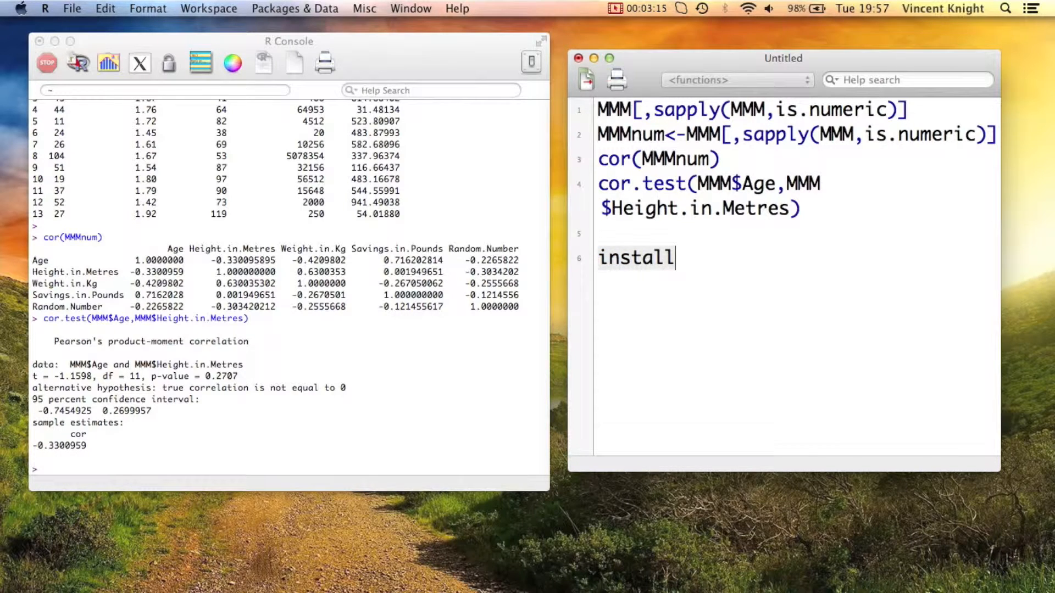
type(".packa")
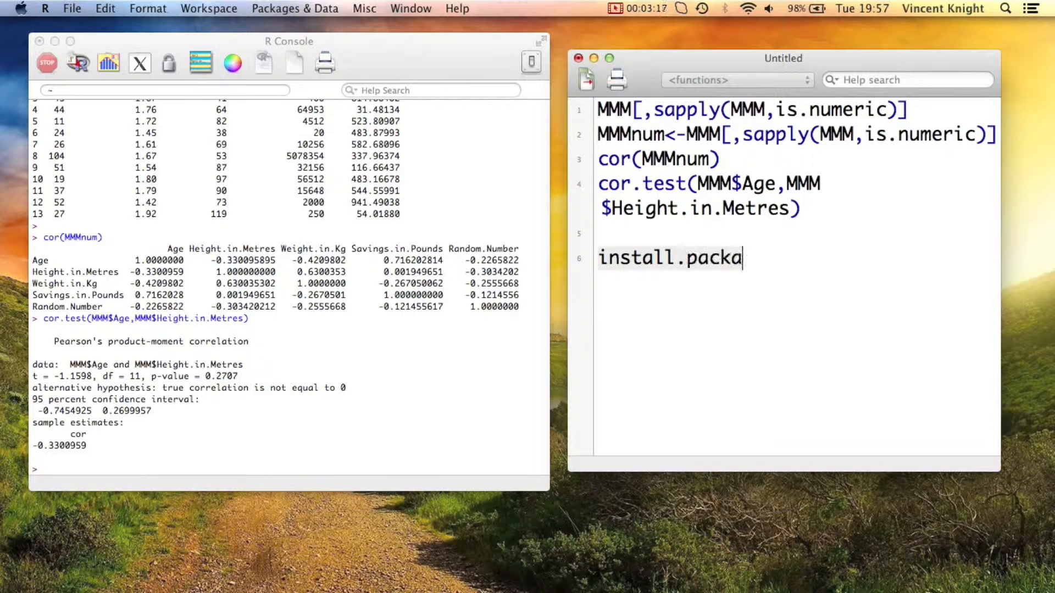
type("ges")
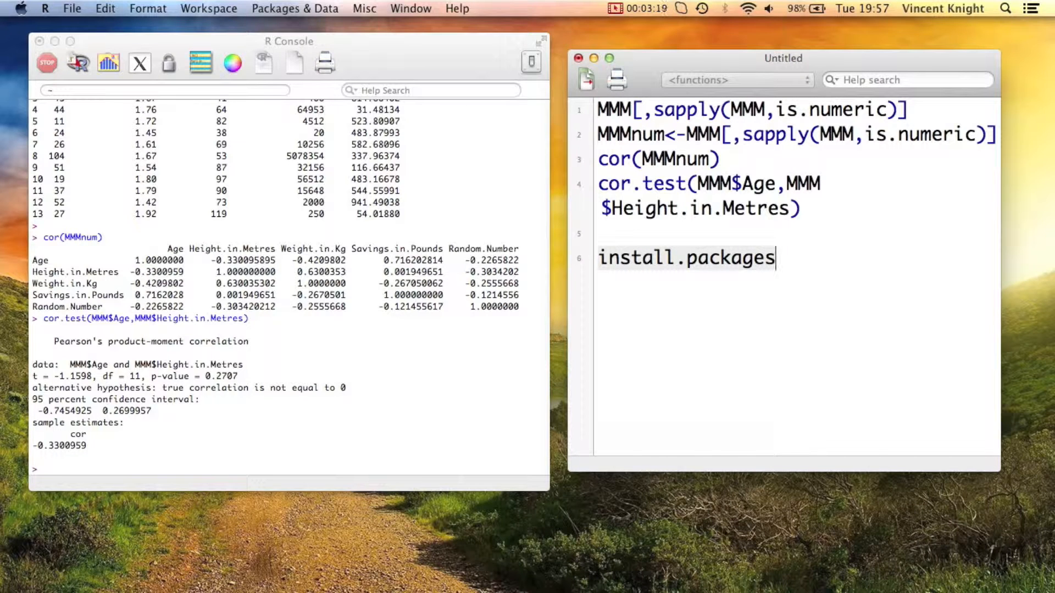
type("(\"H\")")
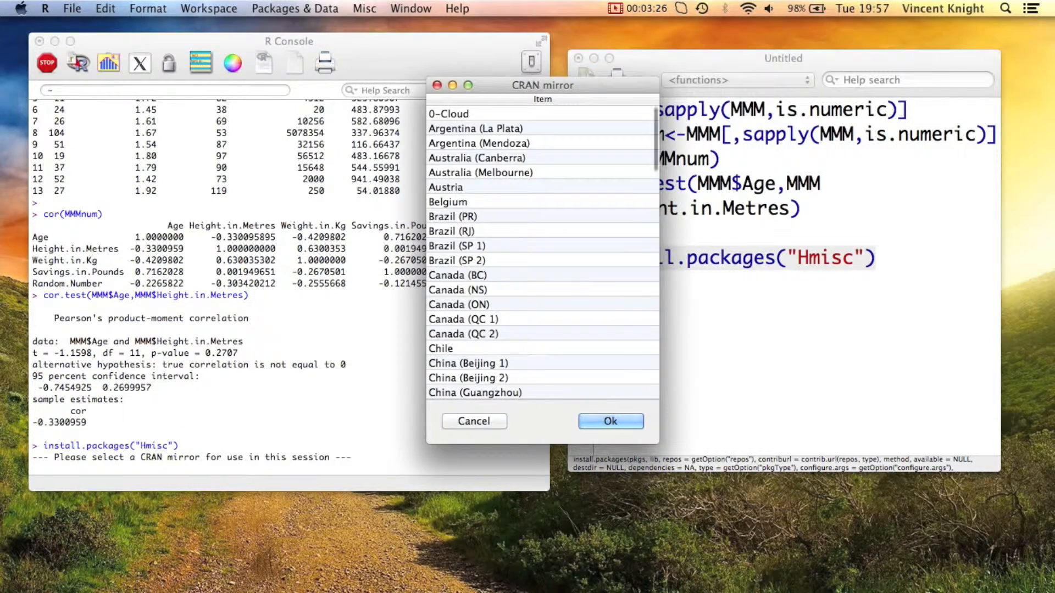
Choose UK (Bristol) as the CRAN mirror and confirm to download Hmisc
scroll("down", 3)
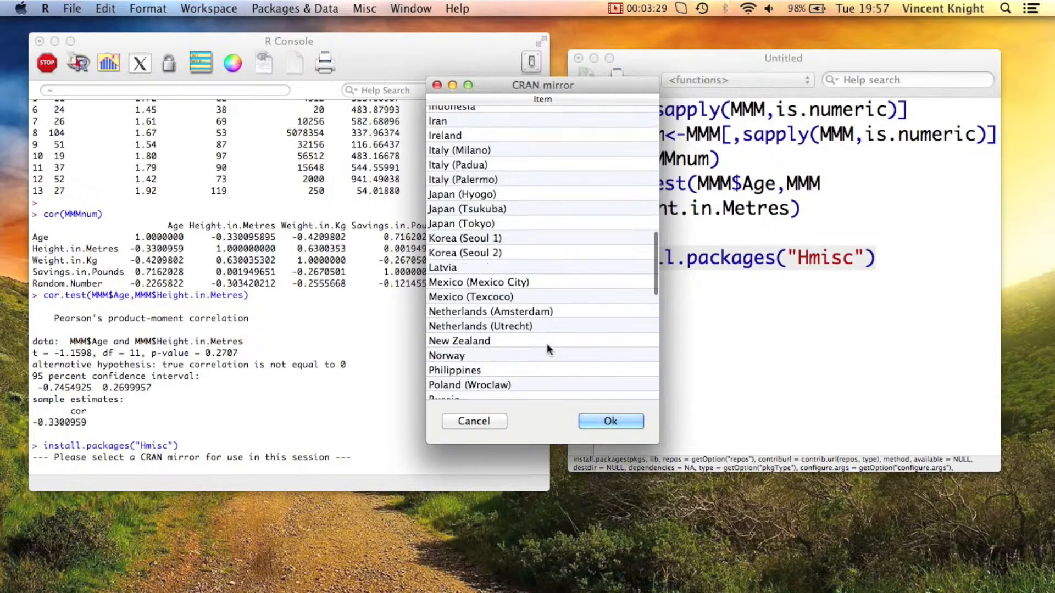
scroll("down", 3)
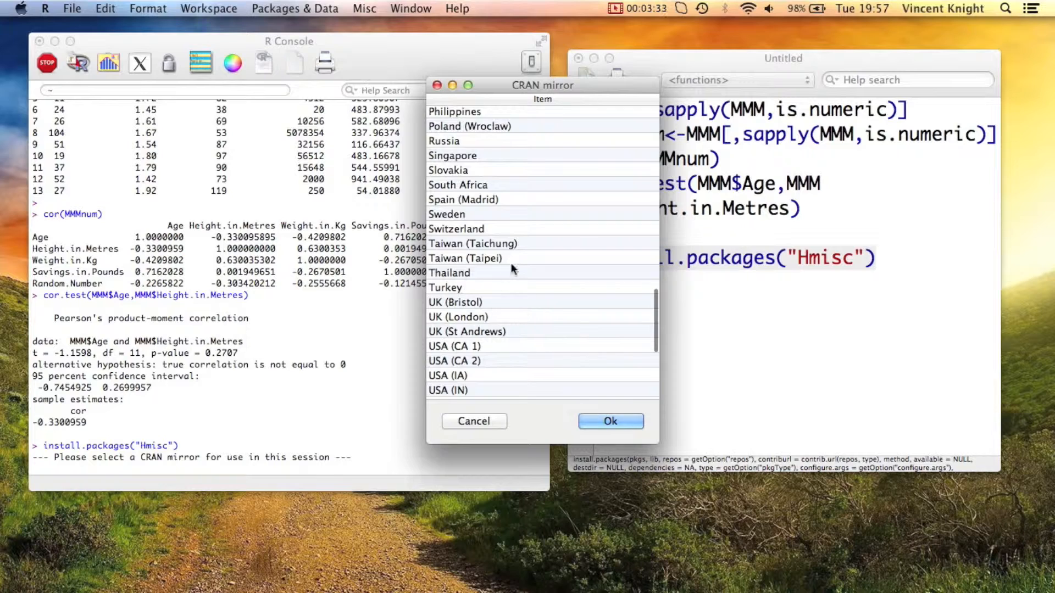
scroll("down", 3)
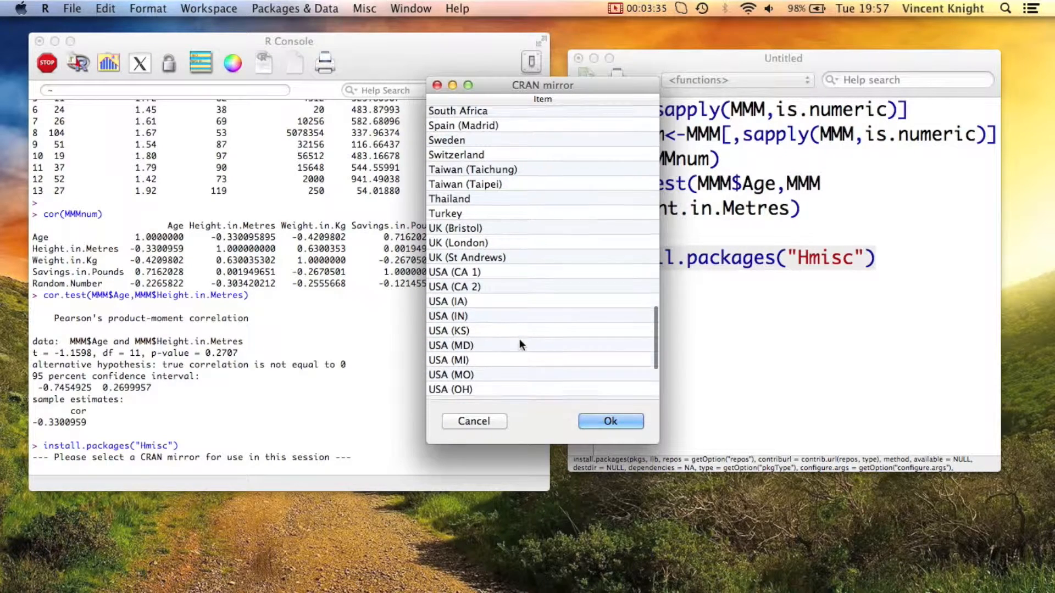
left_click(457, 222)
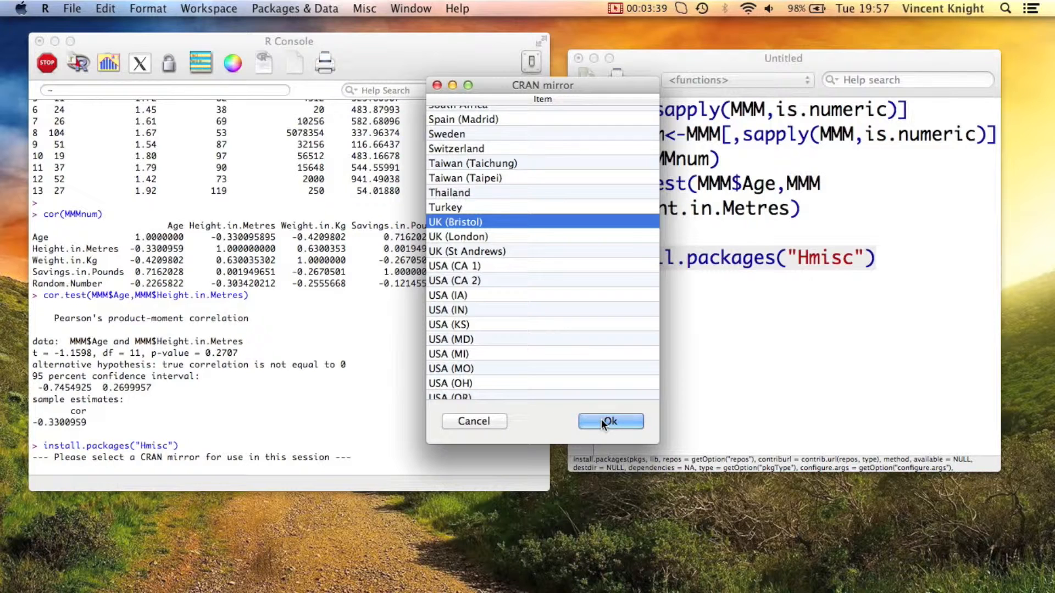
left_click(608, 422)
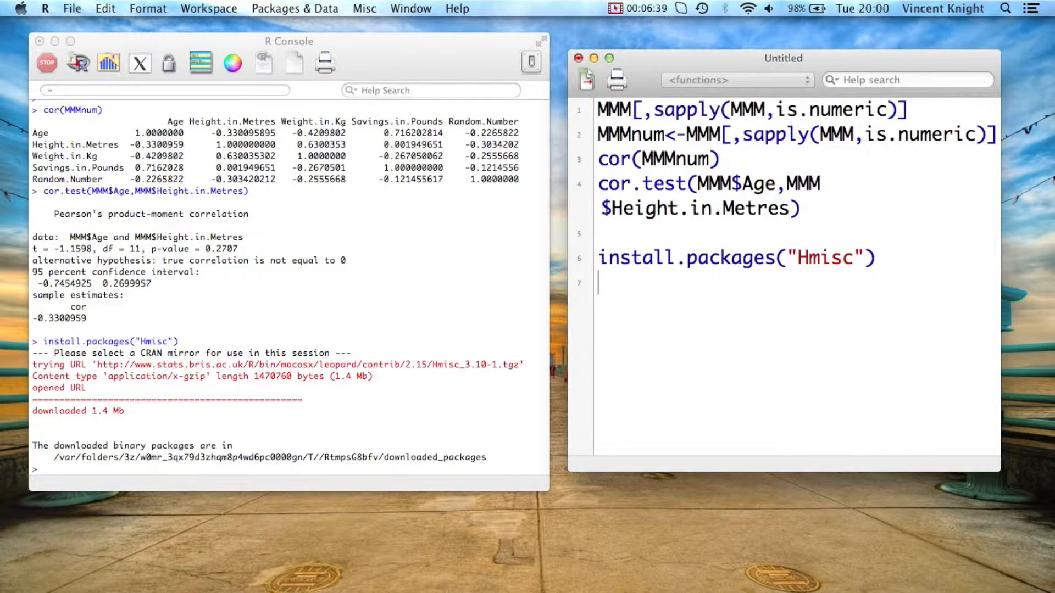
Load the Hmisc package with require(Hmisc) on script line 7
type("require()")
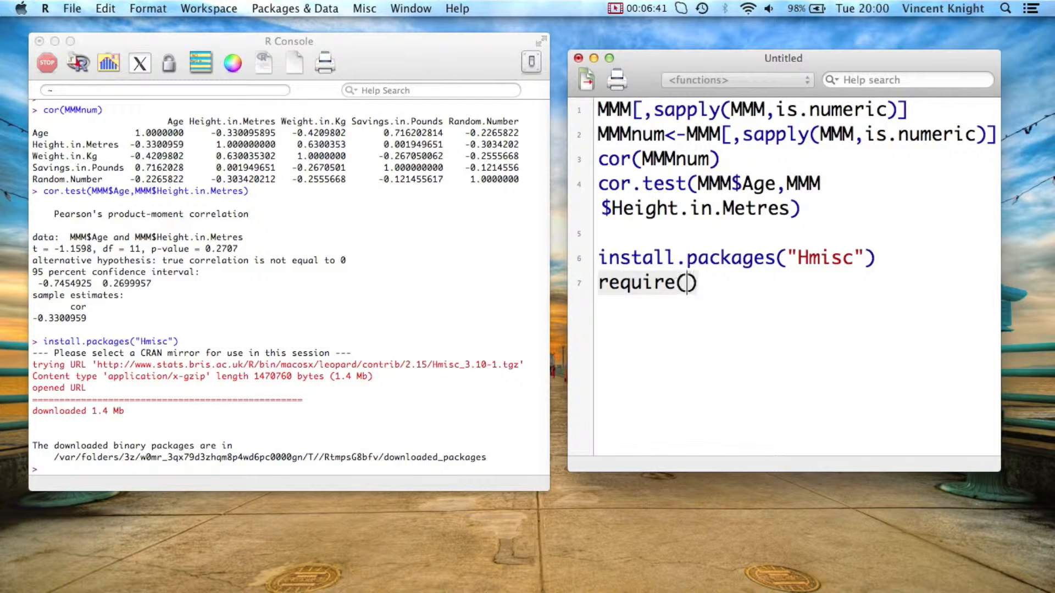
type("HM")
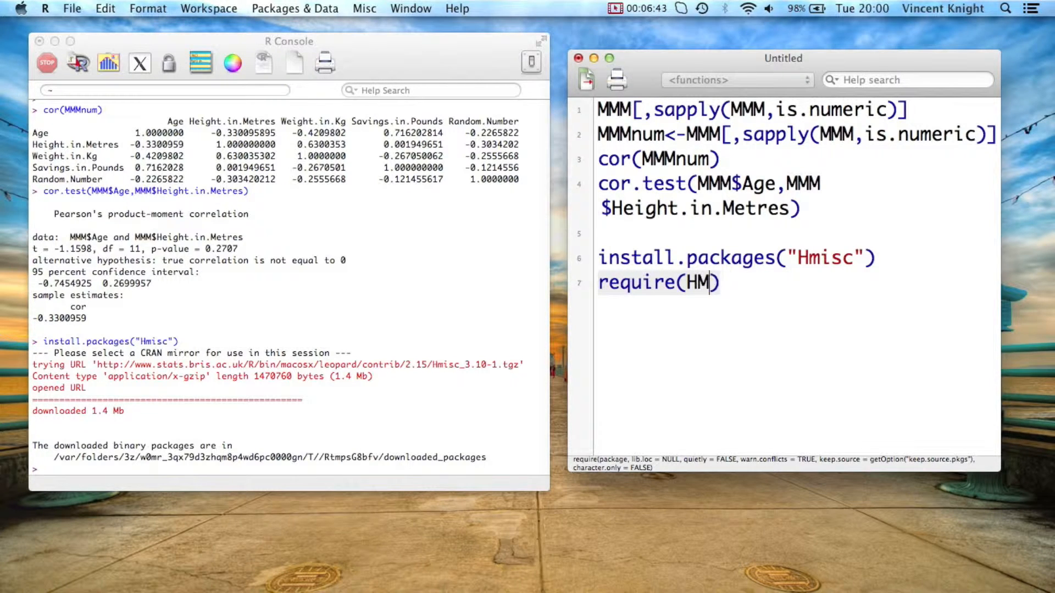
type("misc)")
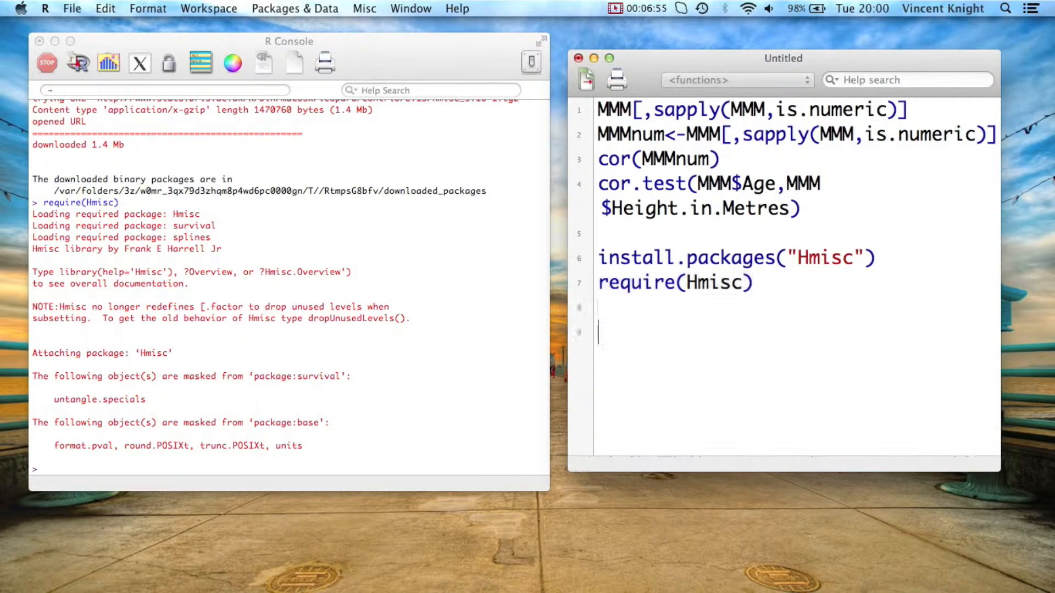
Run search() to list attached packages including Hmisc, then print MMMnum in the console
type("search")
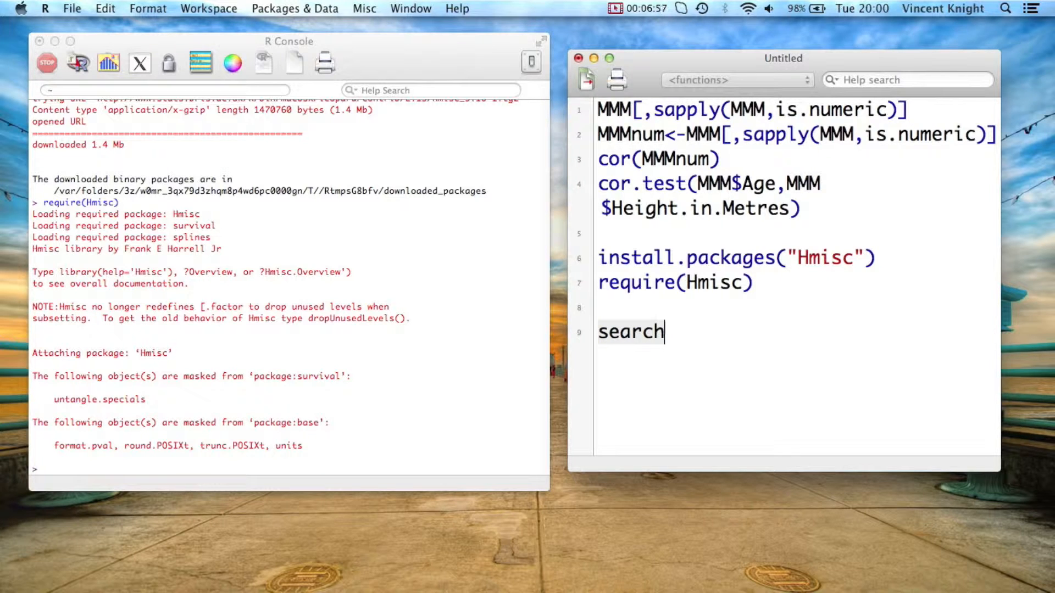
type("()")
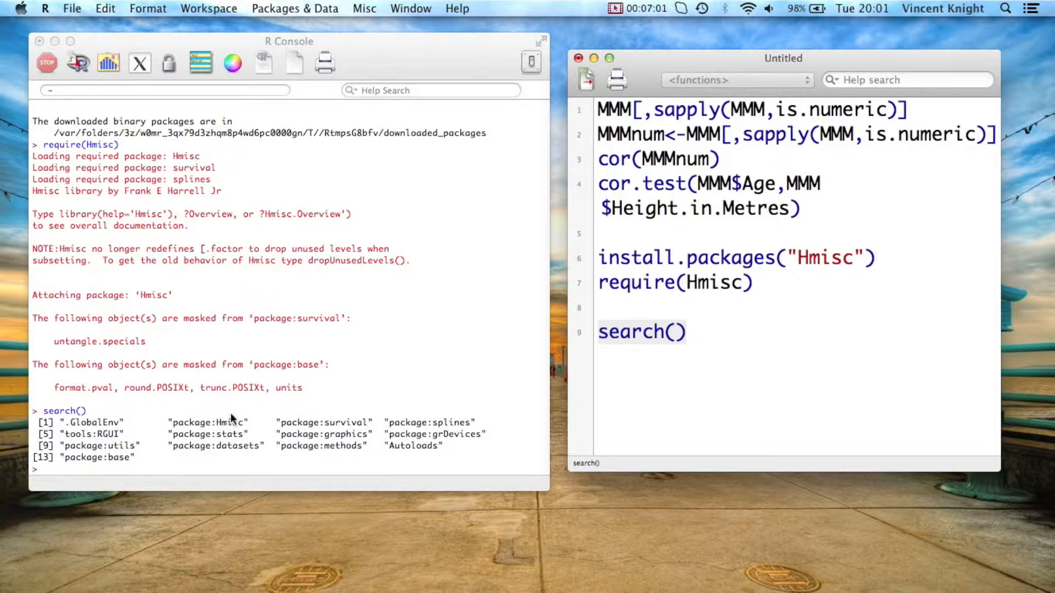
mouse_move(195, 419)
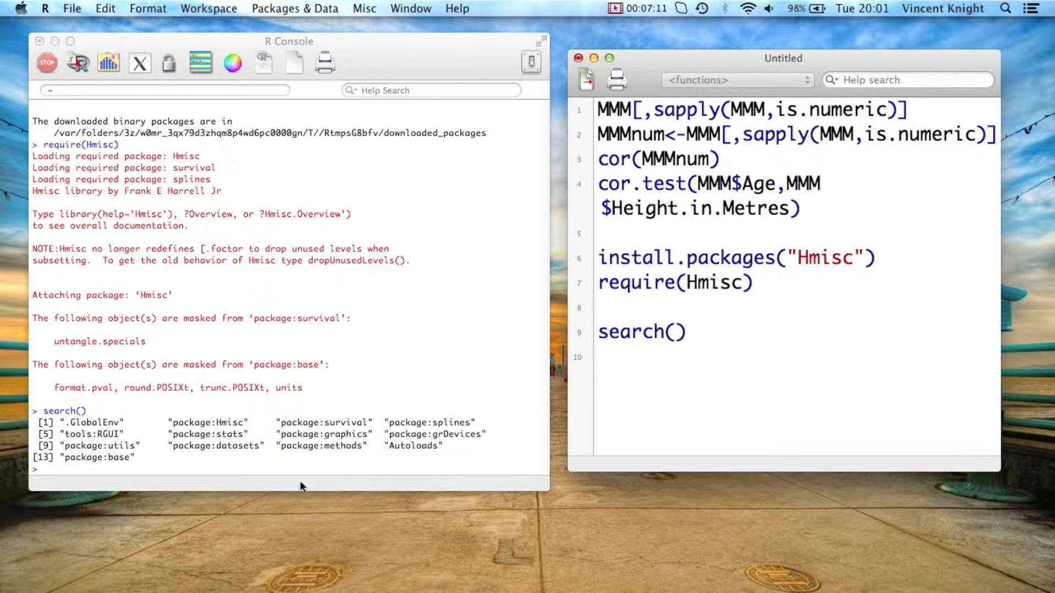
type("MMM")
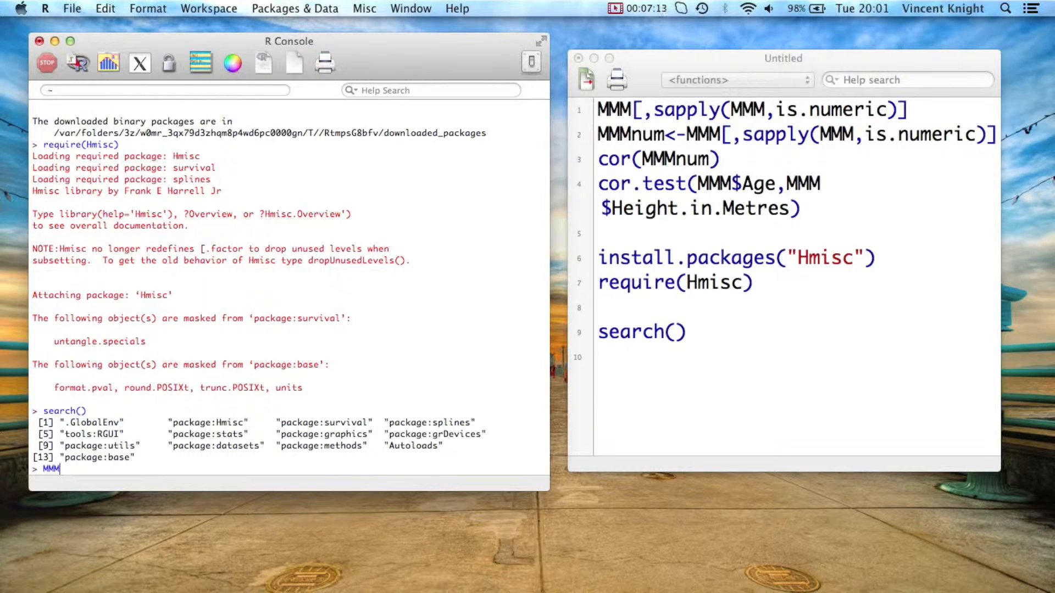
type("num")
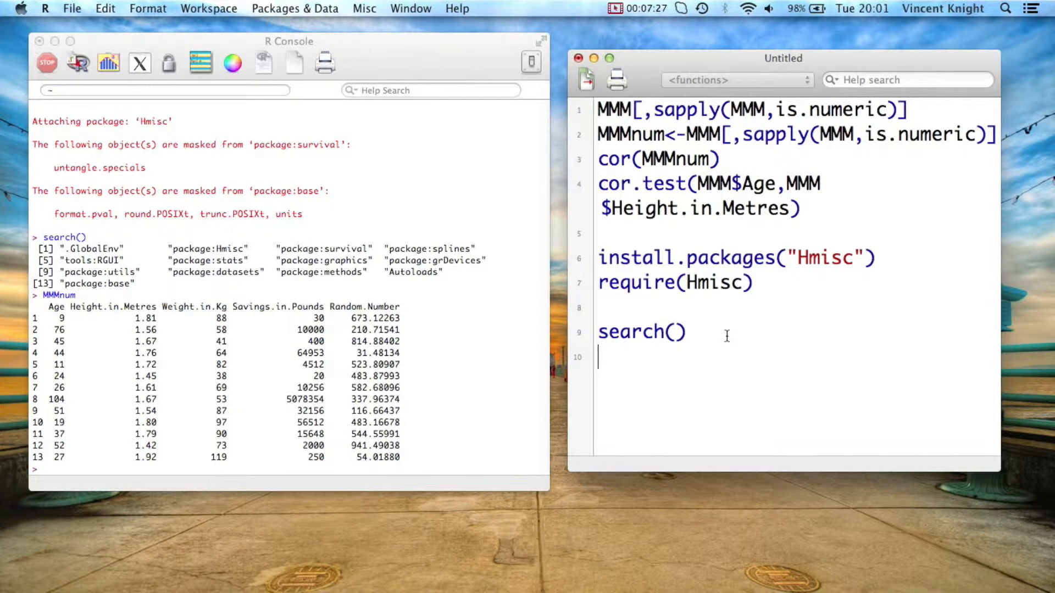
Store MMMnum as matrix MMMmat with as.matrix on line 11 and print MMMmat
key("return")
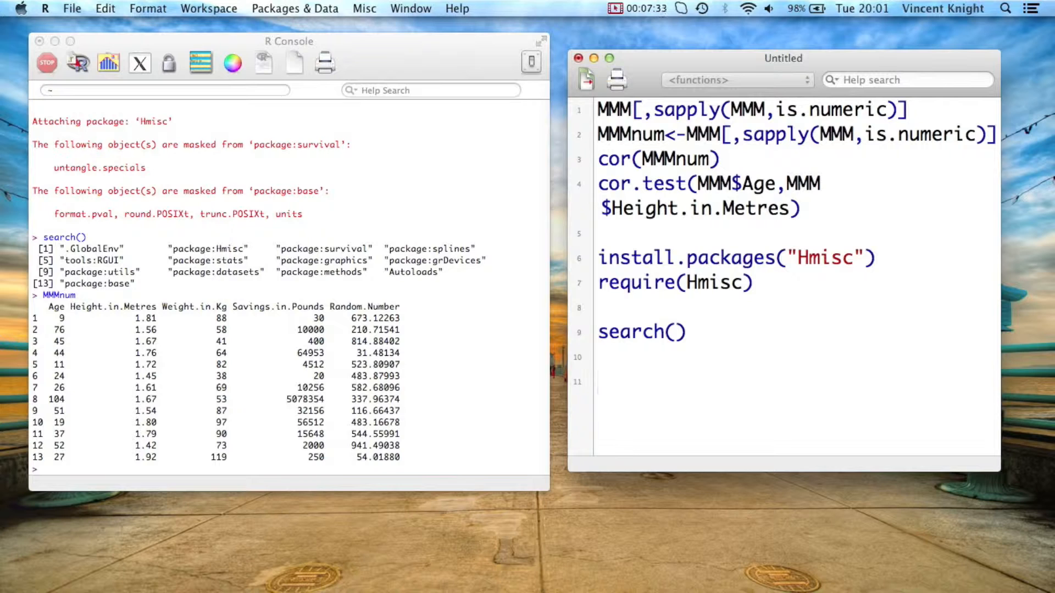
type("MMM")
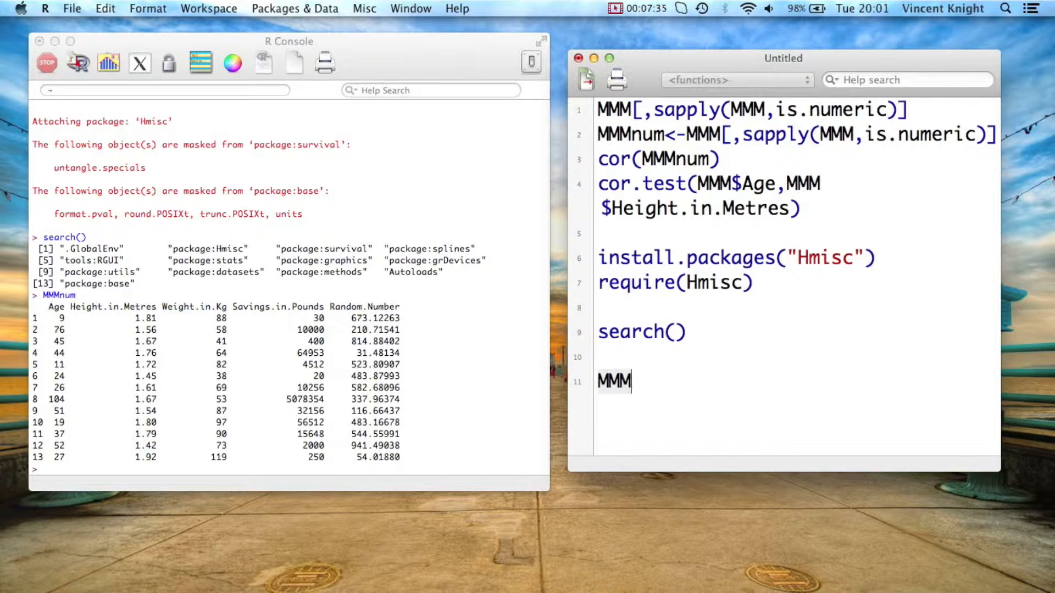
type("mat<-")
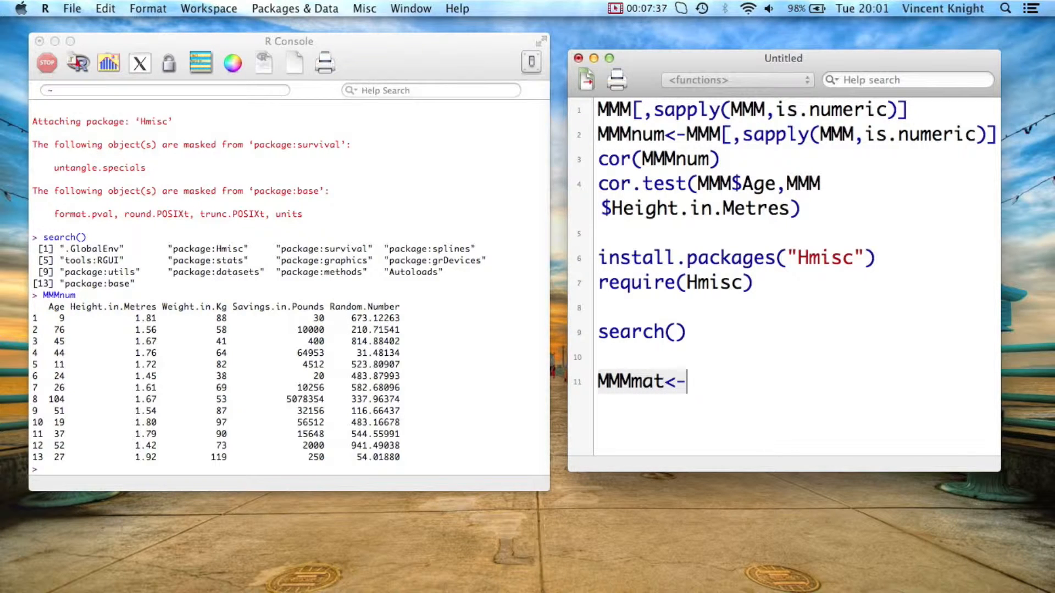
type("as.")
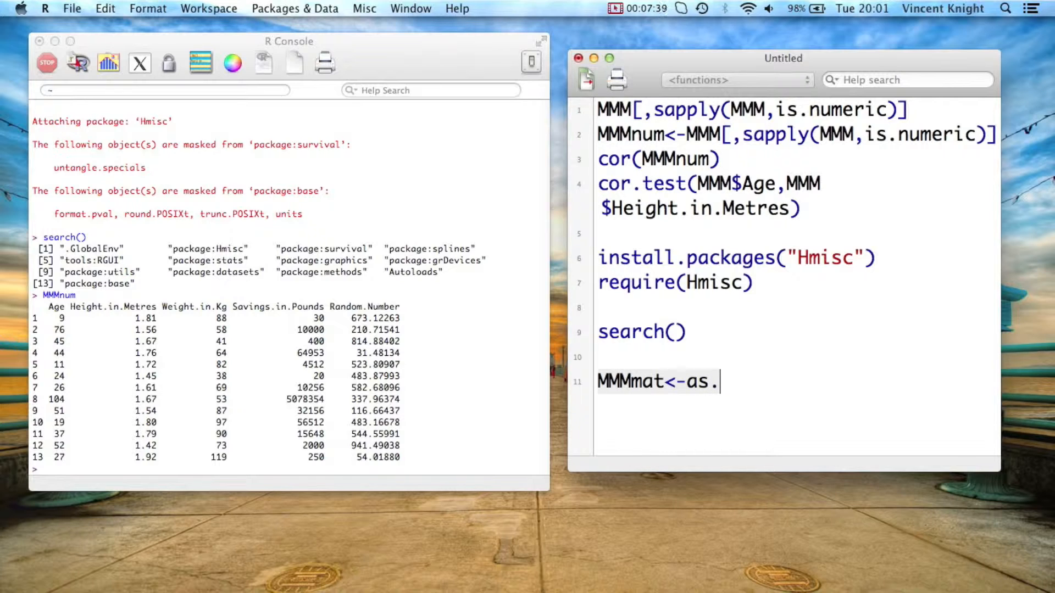
type("matrix()")
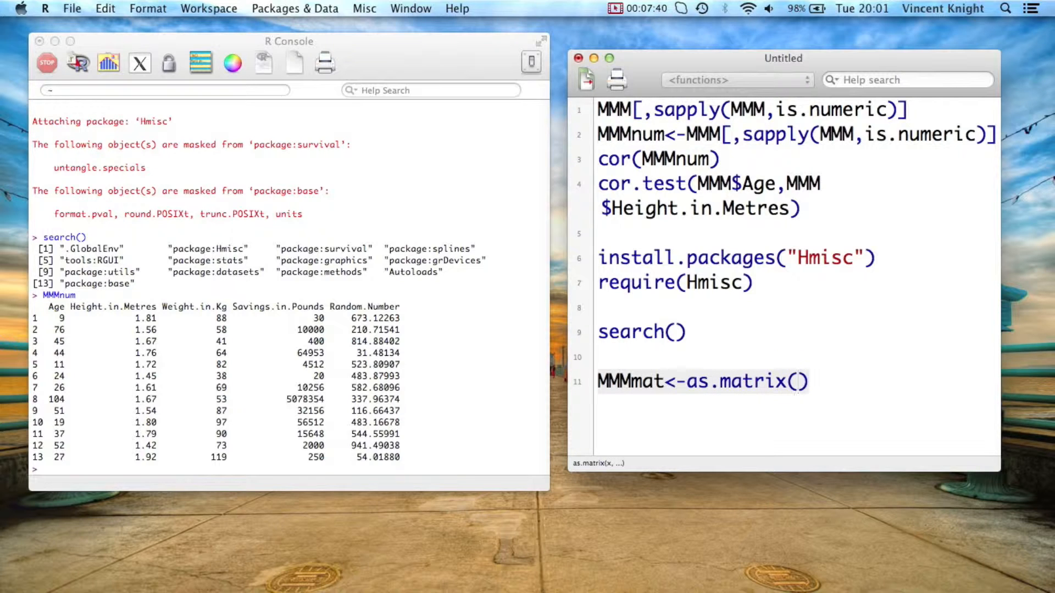
type("MMMnum")
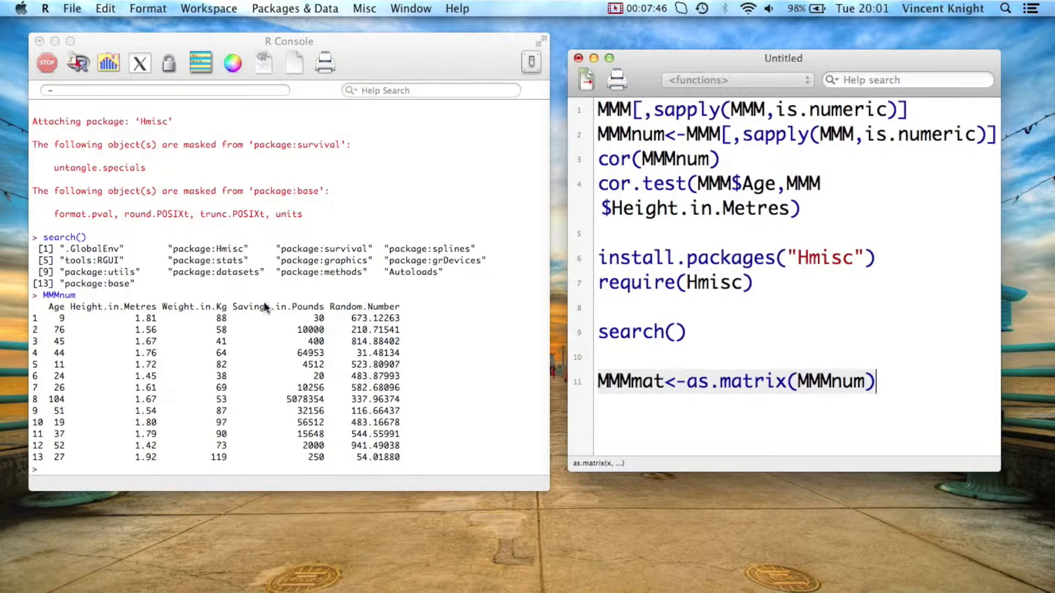
mouse_move(419, 372)
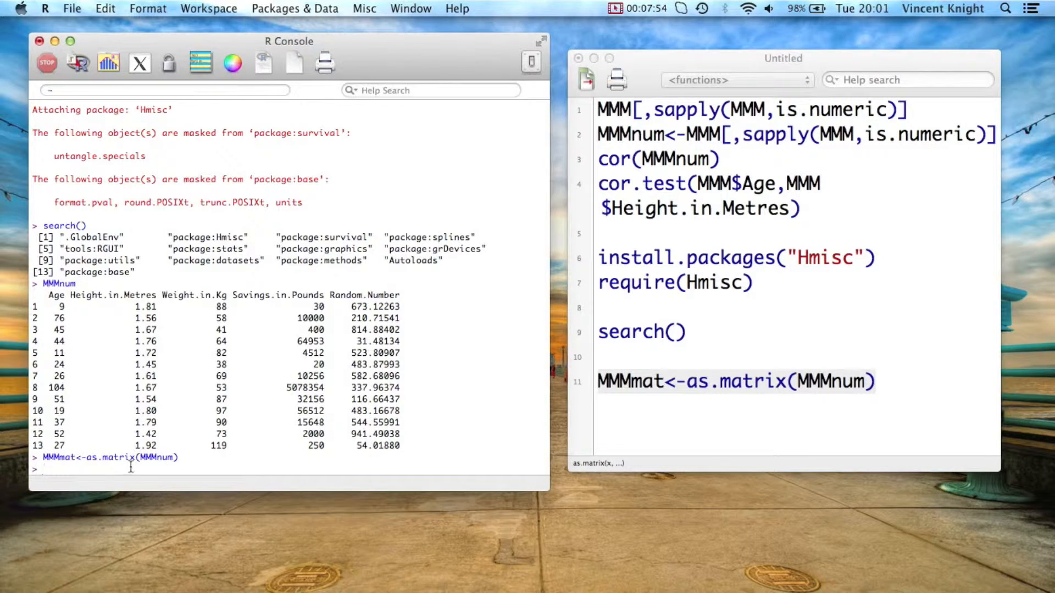
type("MMMmat")
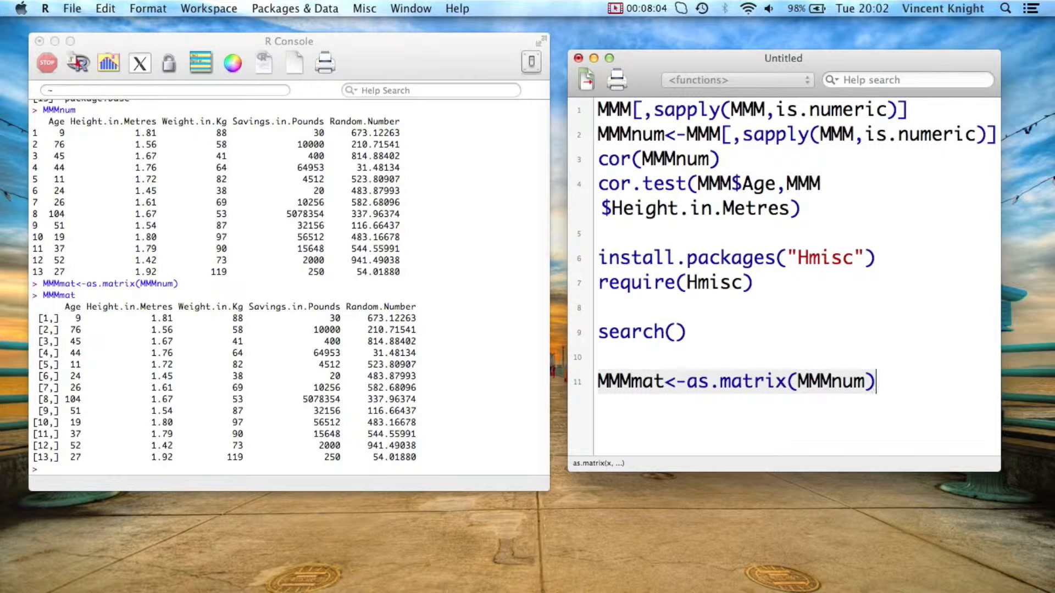
Enter rcorr(MMMmat) on script line 12 and run it to print correlations and p-values
type("rcorr")
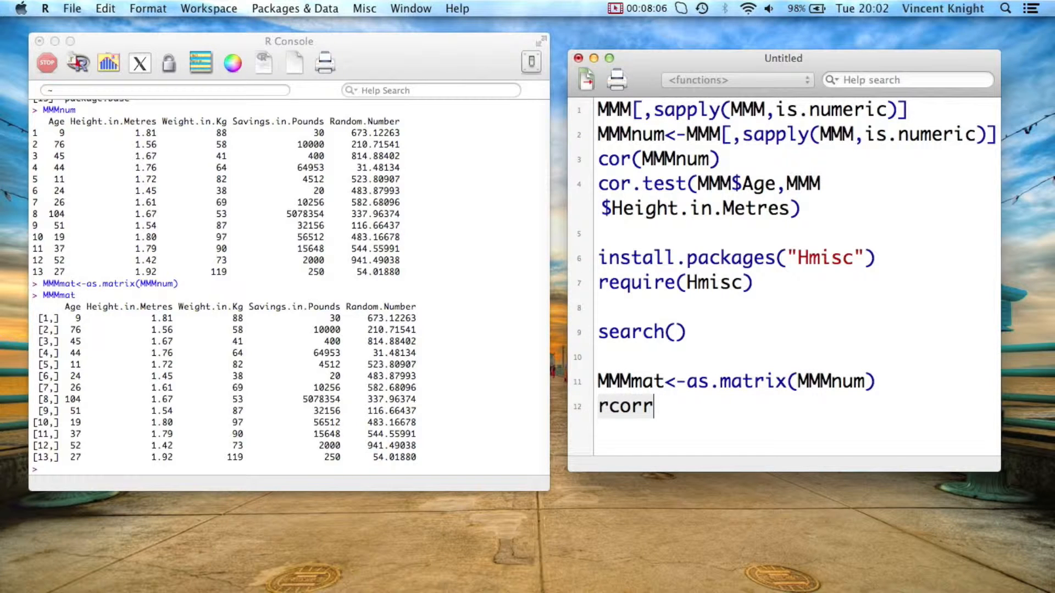
type("(")
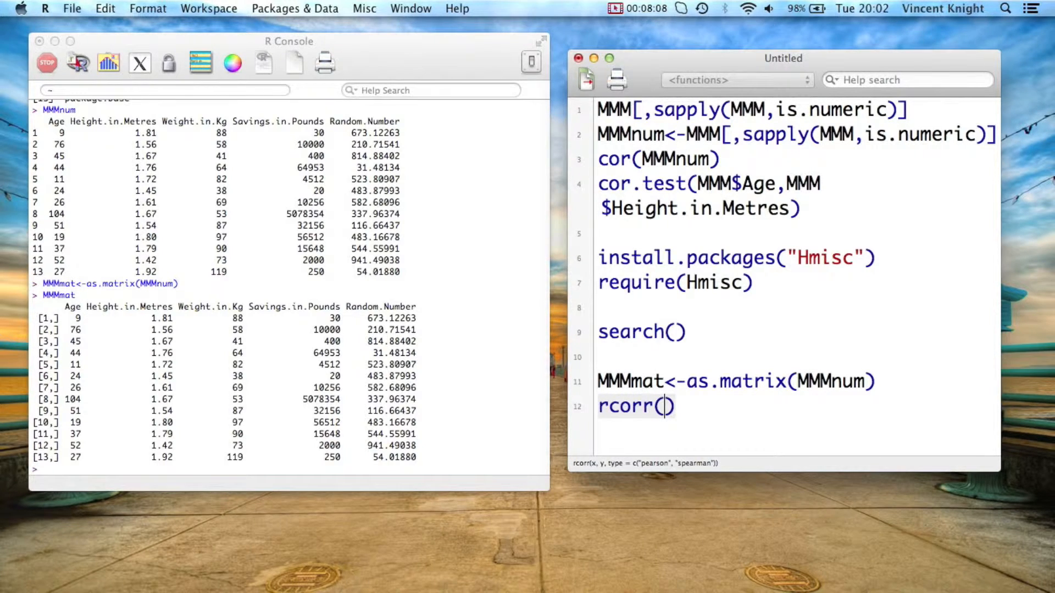
type("MM")
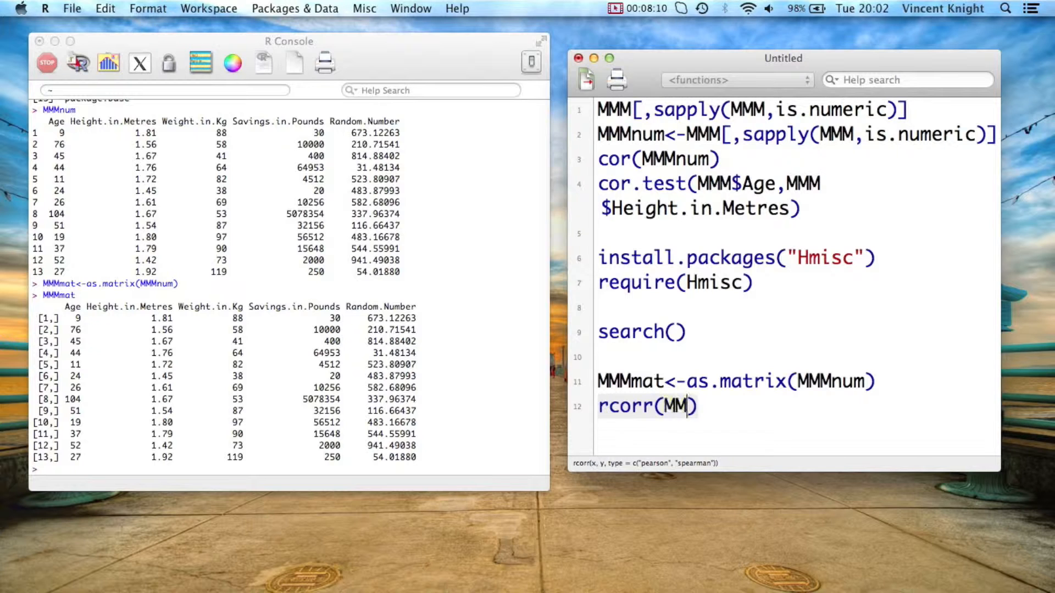
type("Mmat")
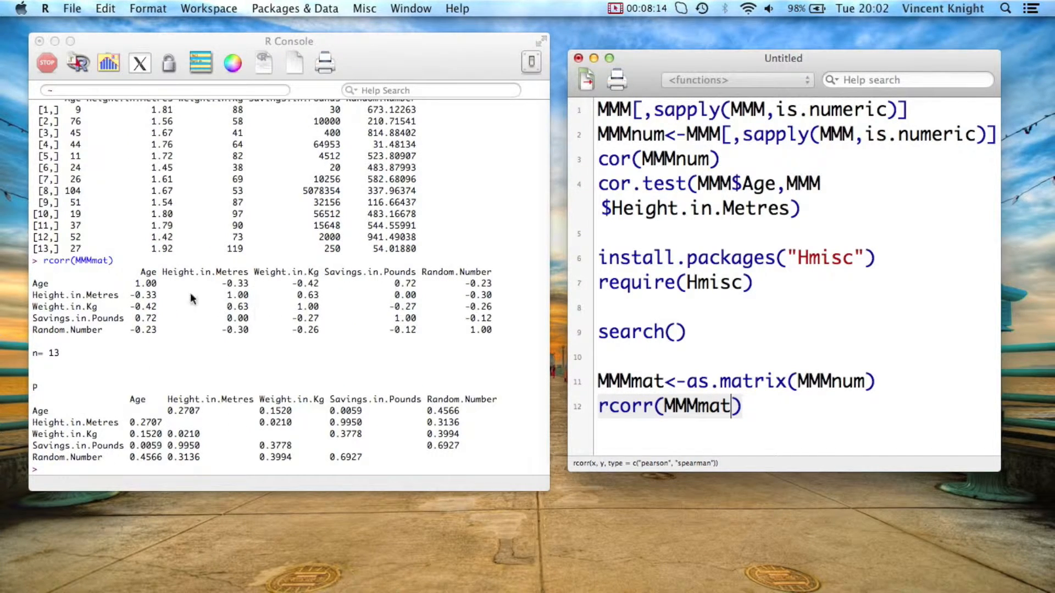
mouse_move(209, 308)
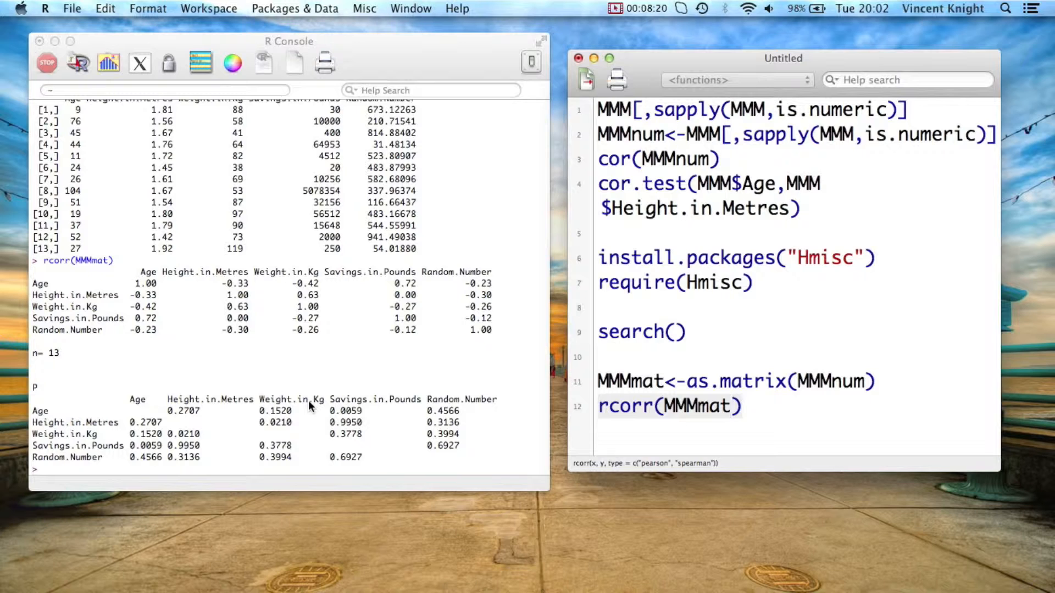
left_click(734, 406)
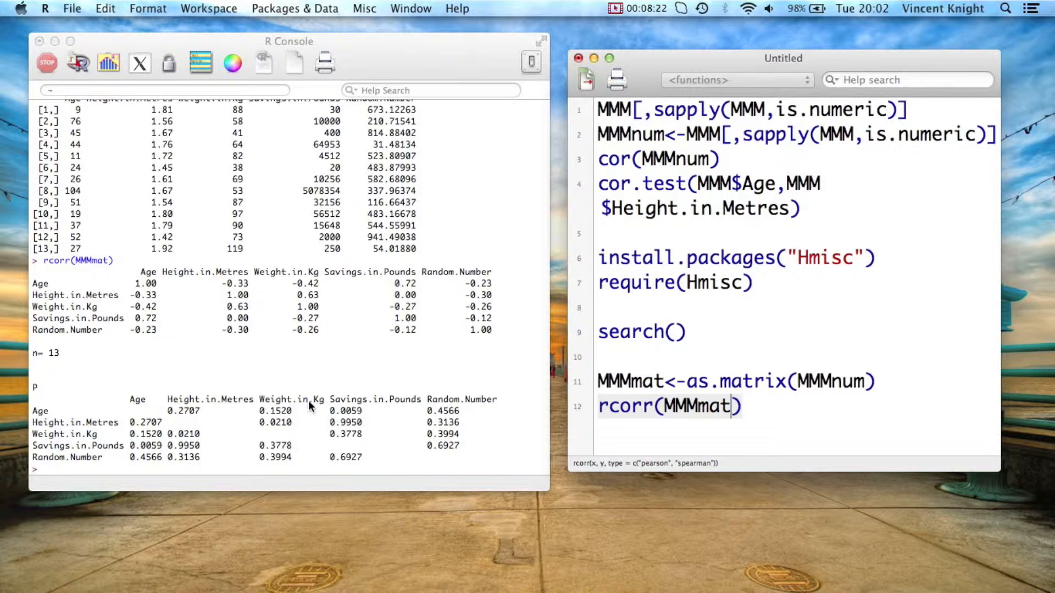